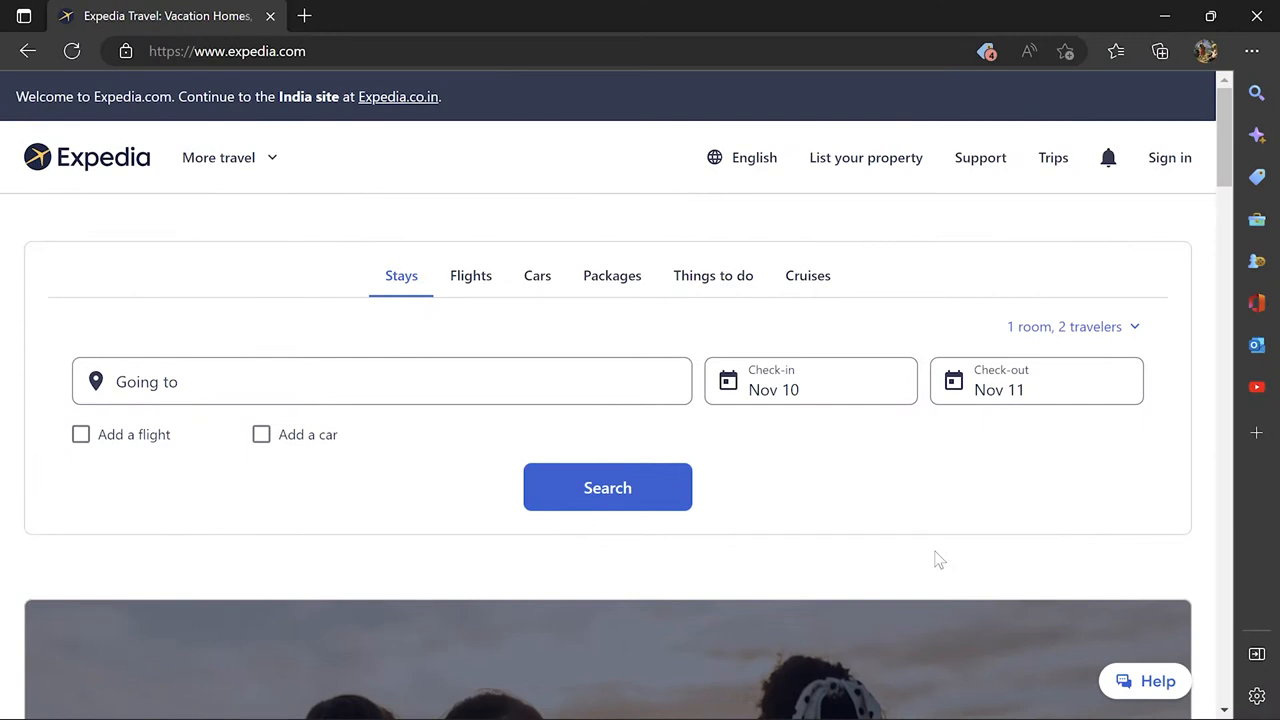
mouse_move(905, 557)
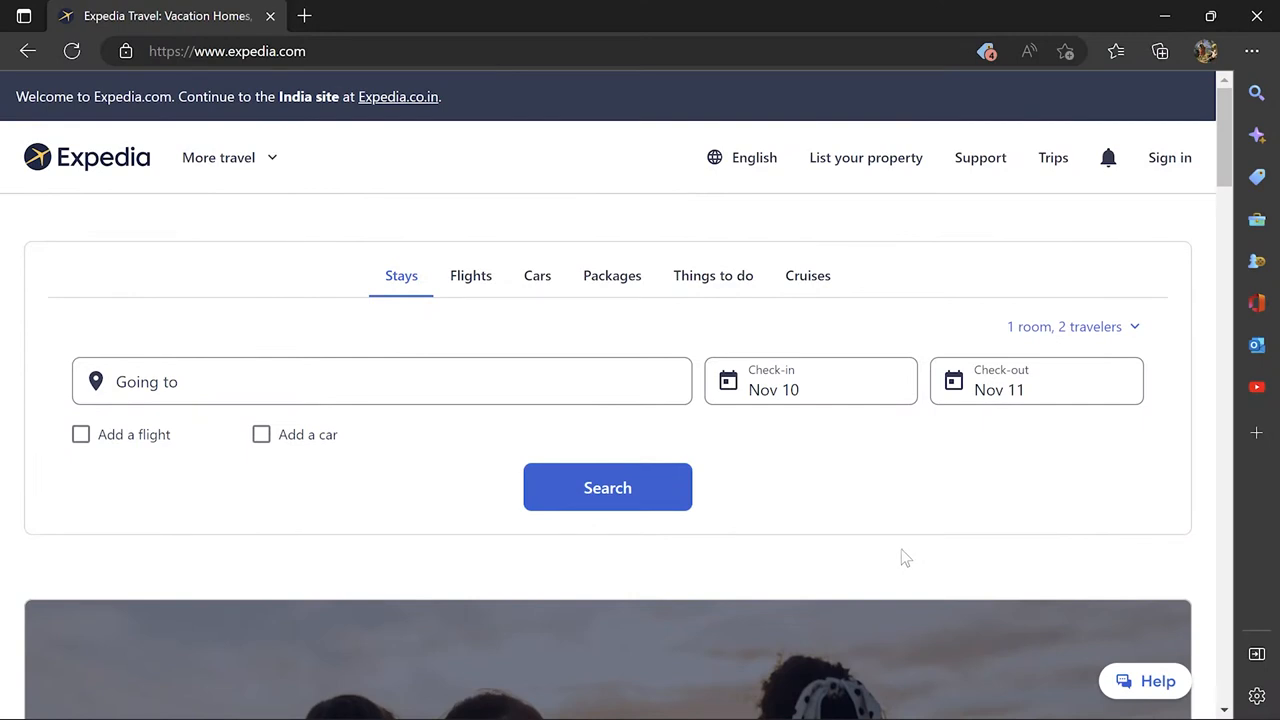
Start a New York search with a Nov 30 check-out, then return to the home page
text(New York)
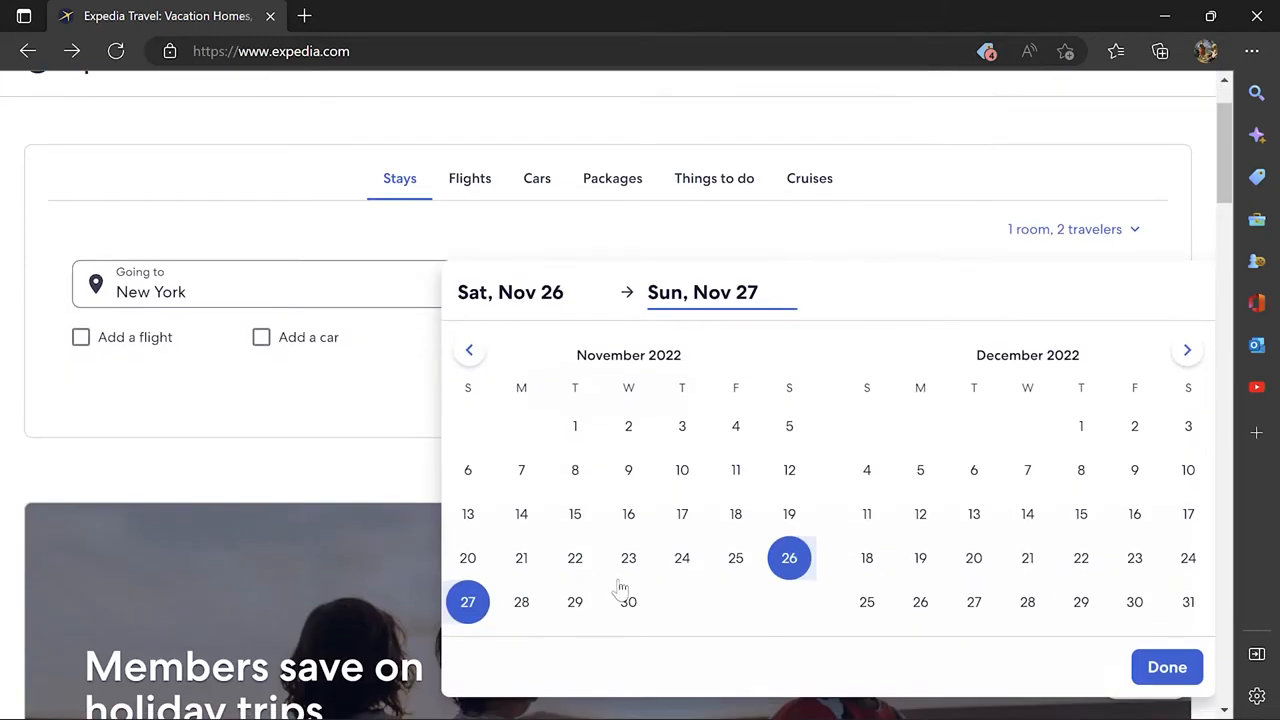
click(1167, 667)
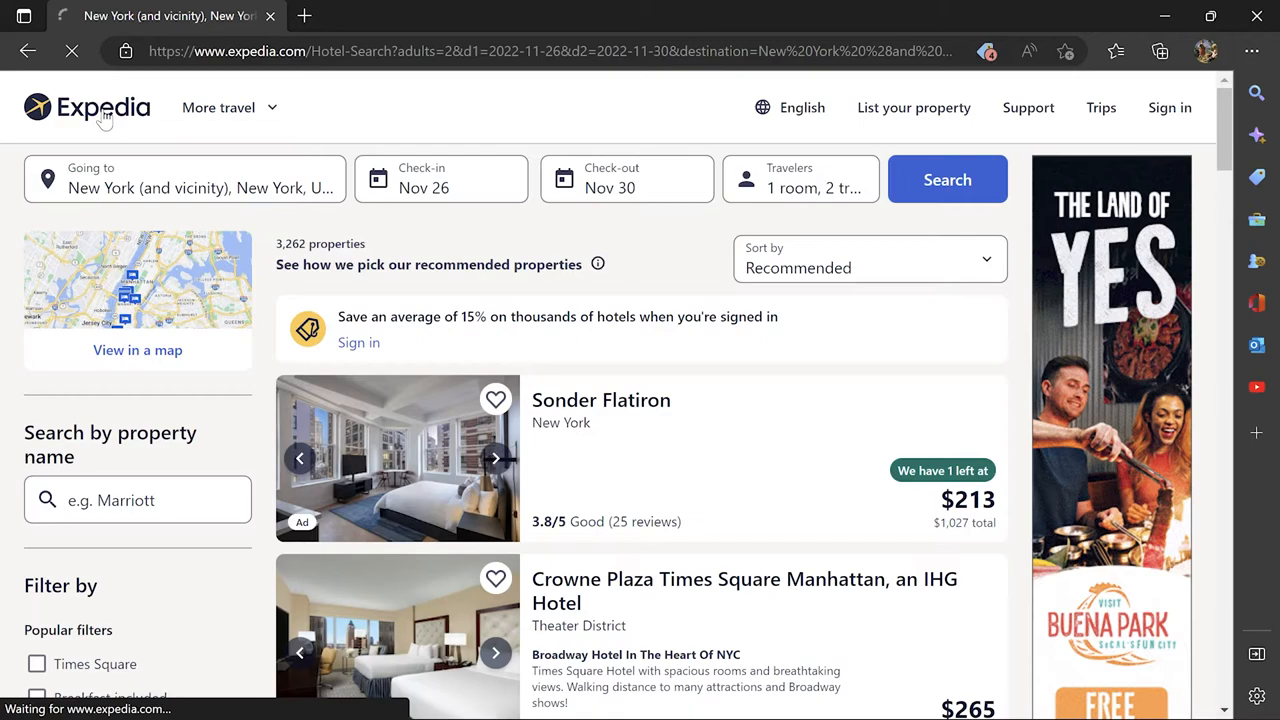
click(88, 107)
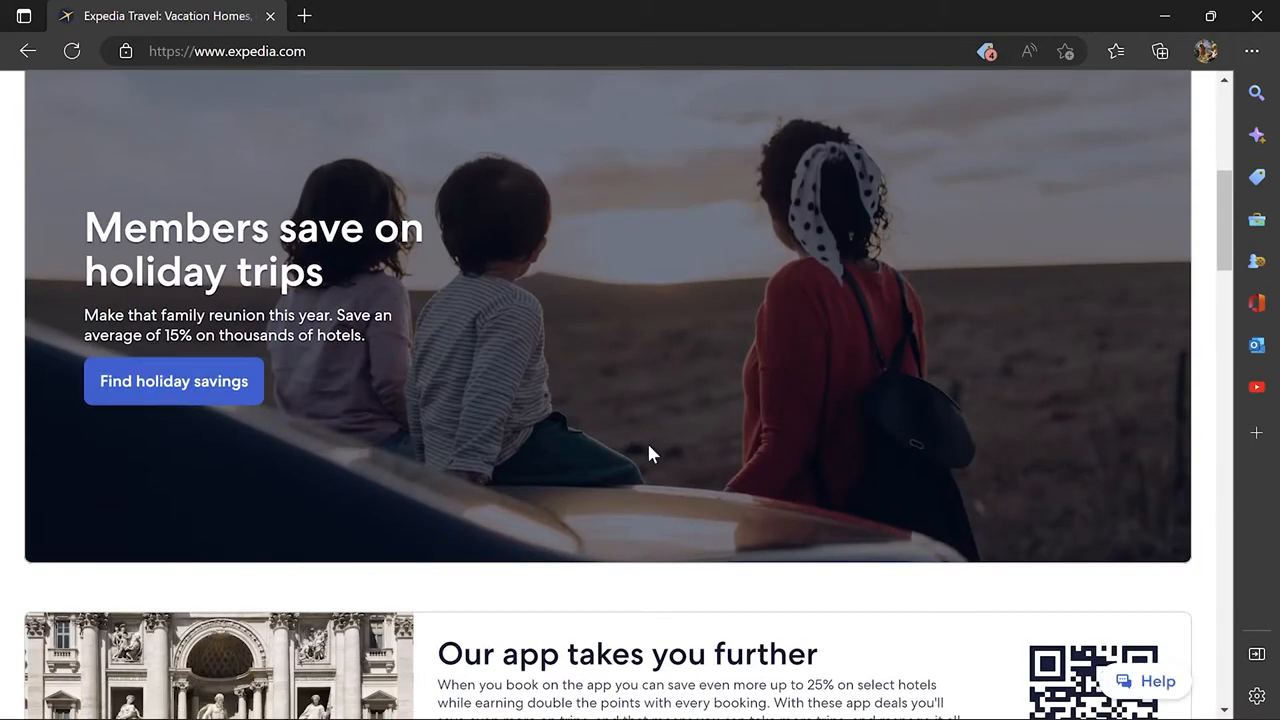
scroll(down, 3)
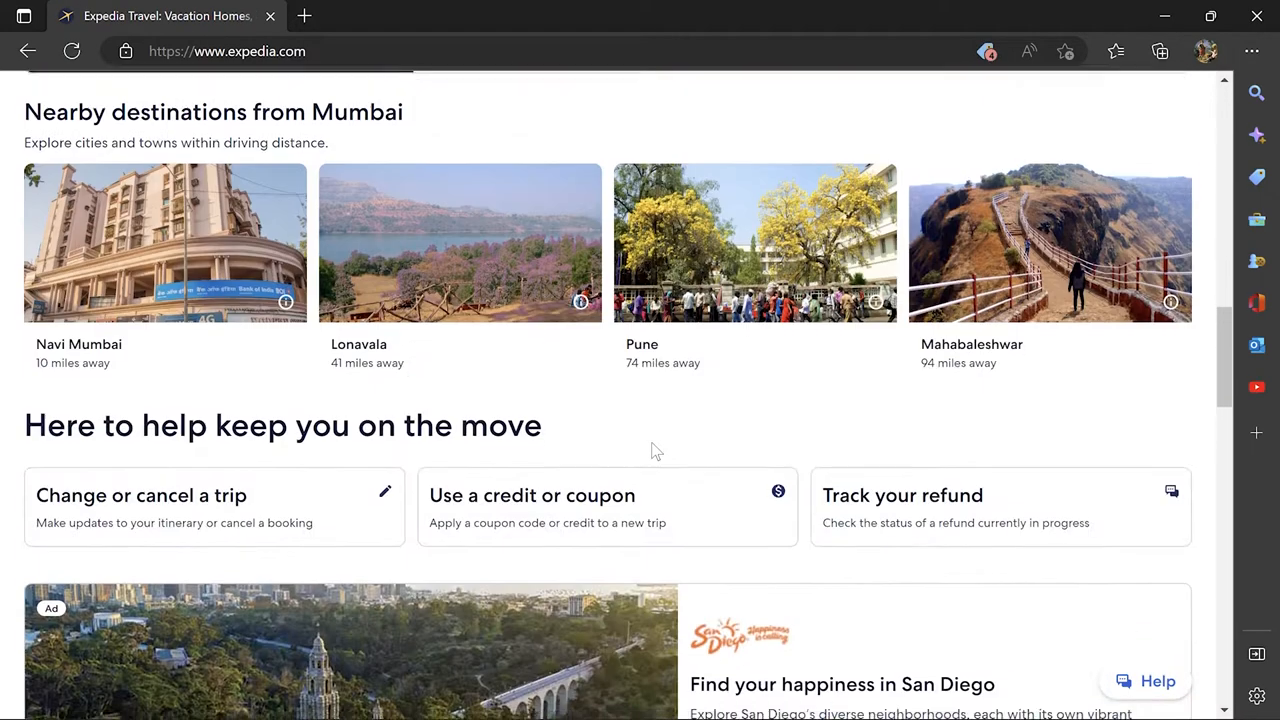
scroll(down, 3)
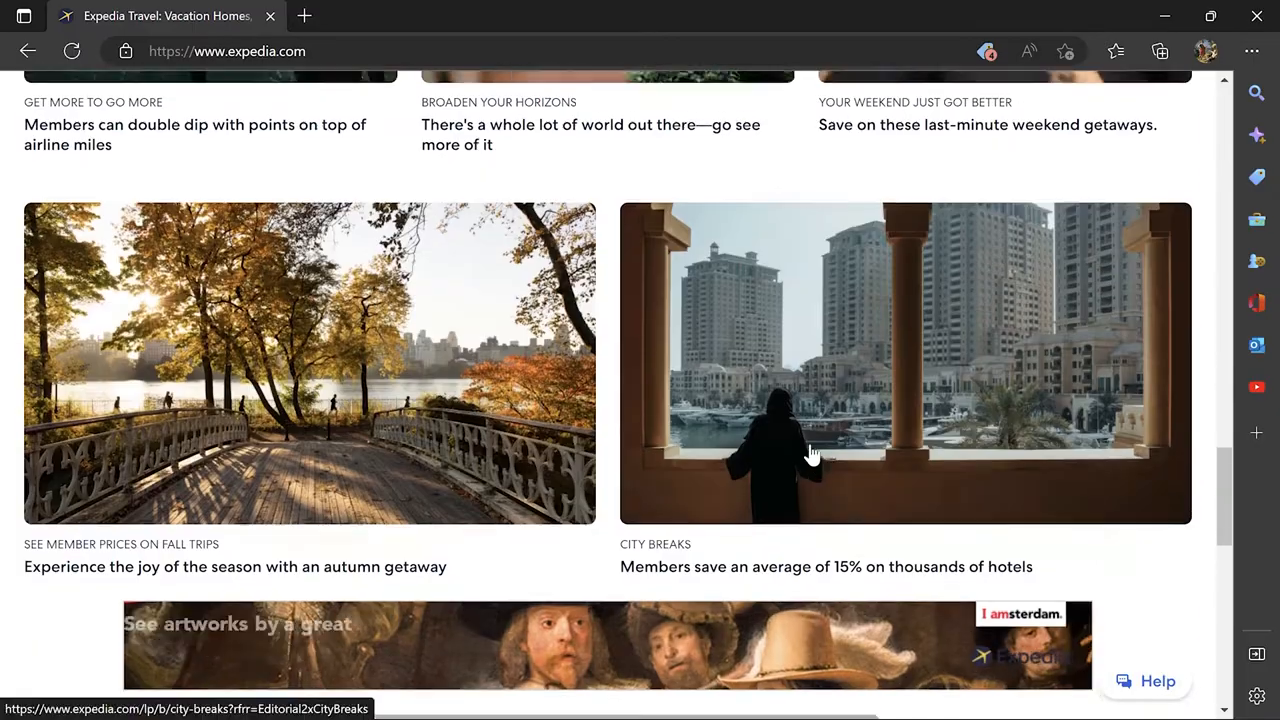
scroll(up, 3)
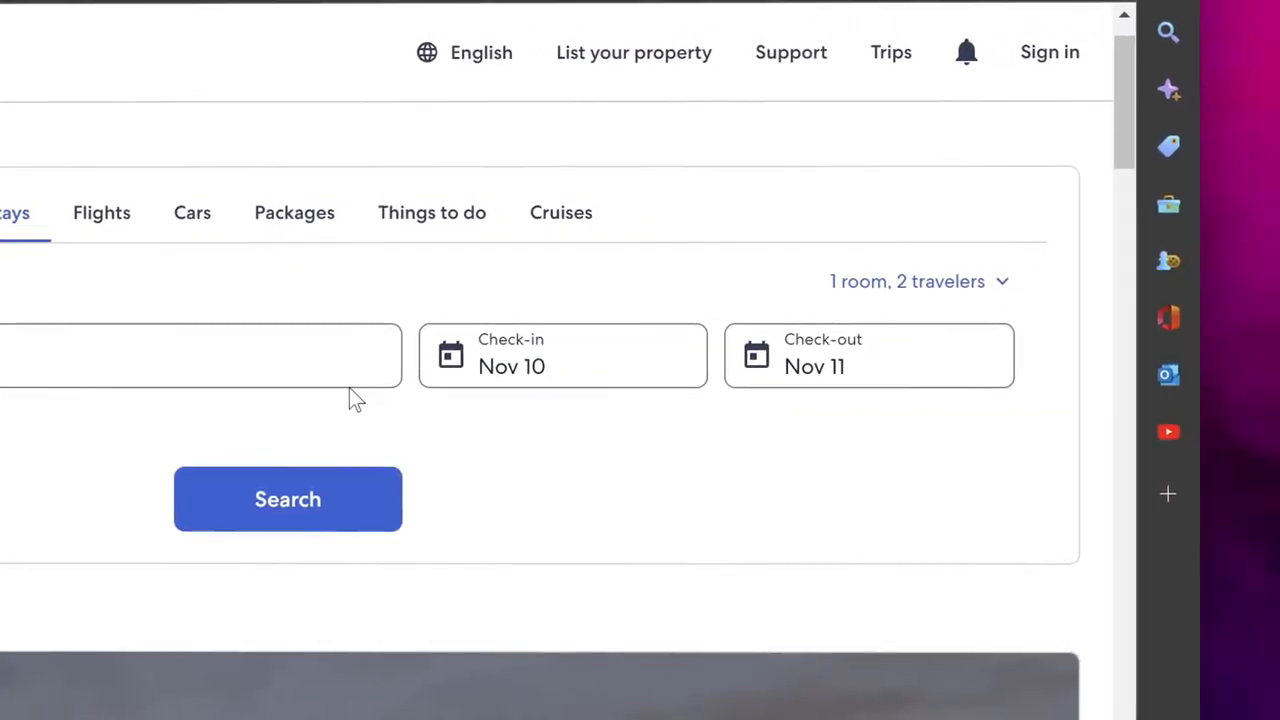
Enter London as the destination and choose Nov 8 to Nov 18 dates
click(200, 355)
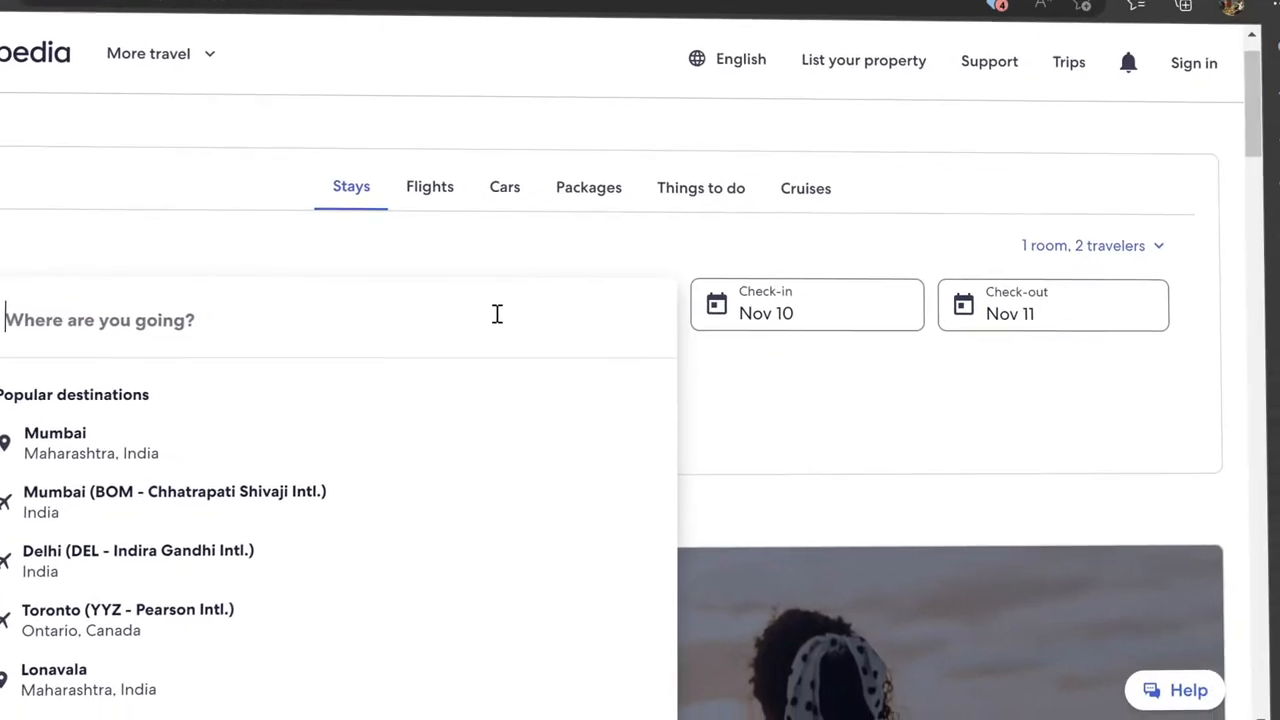
click(806, 304)
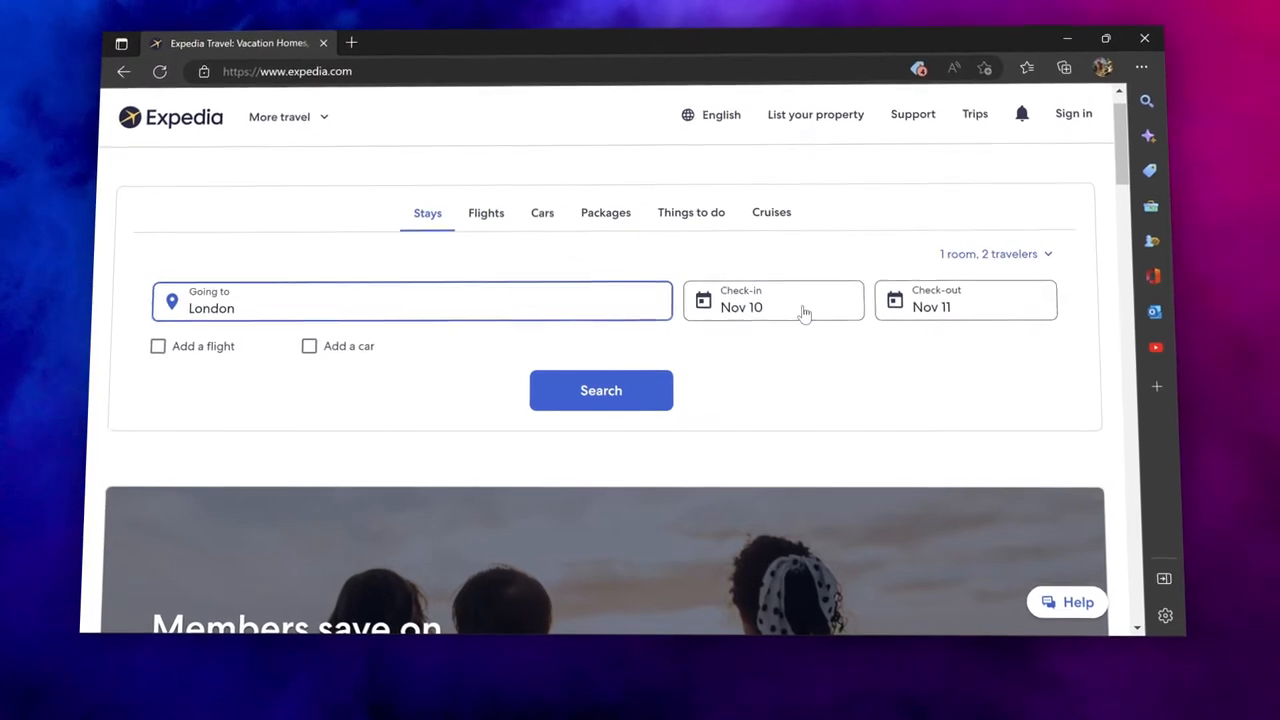
click(773, 300)
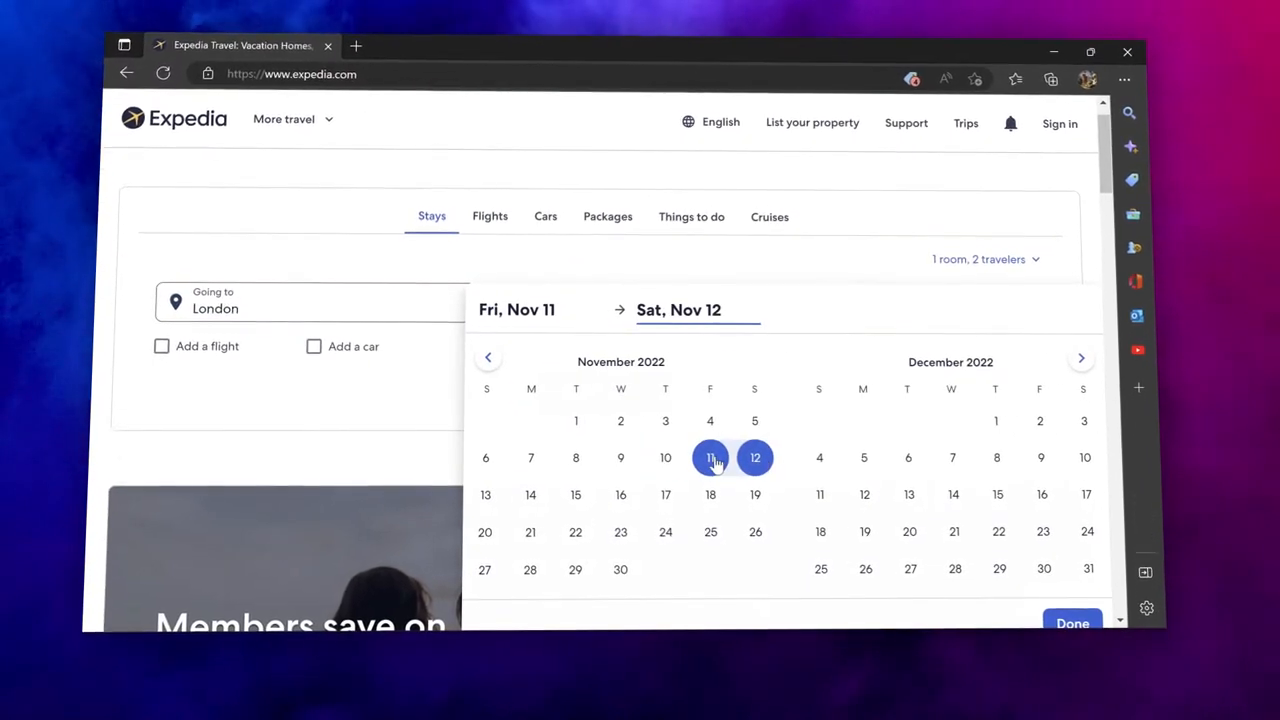
click(580, 458)
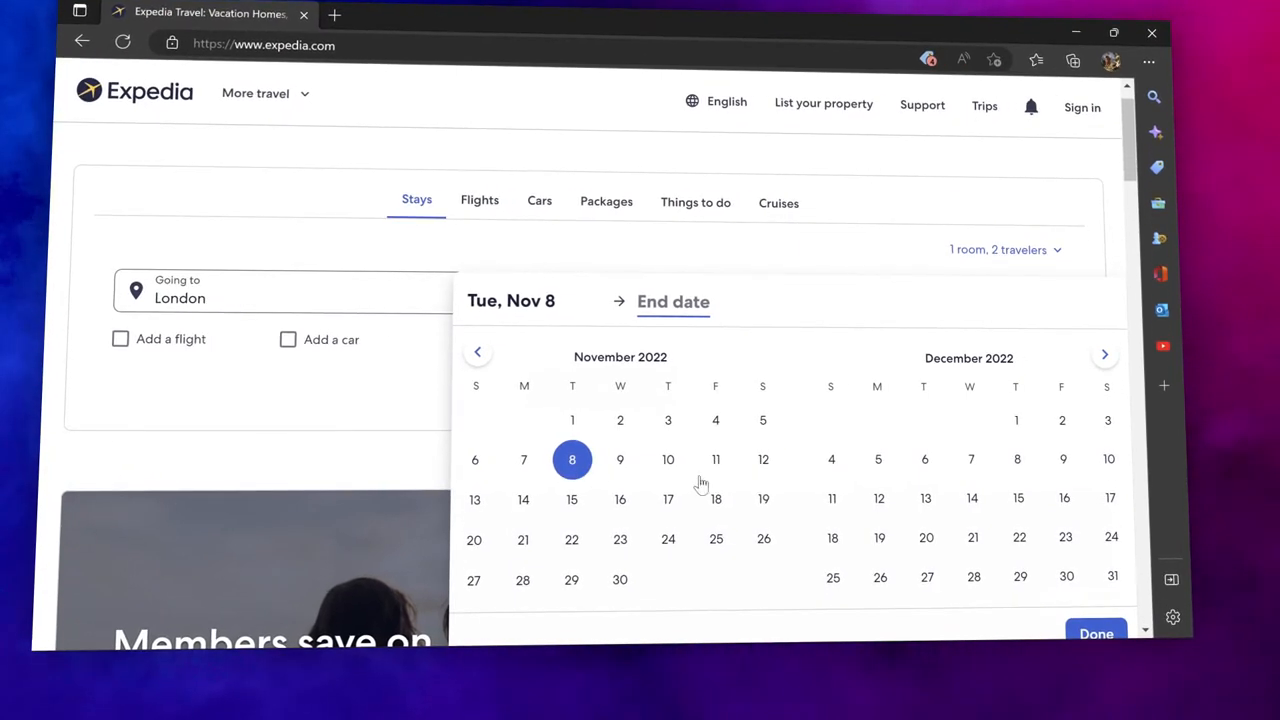
click(715, 499)
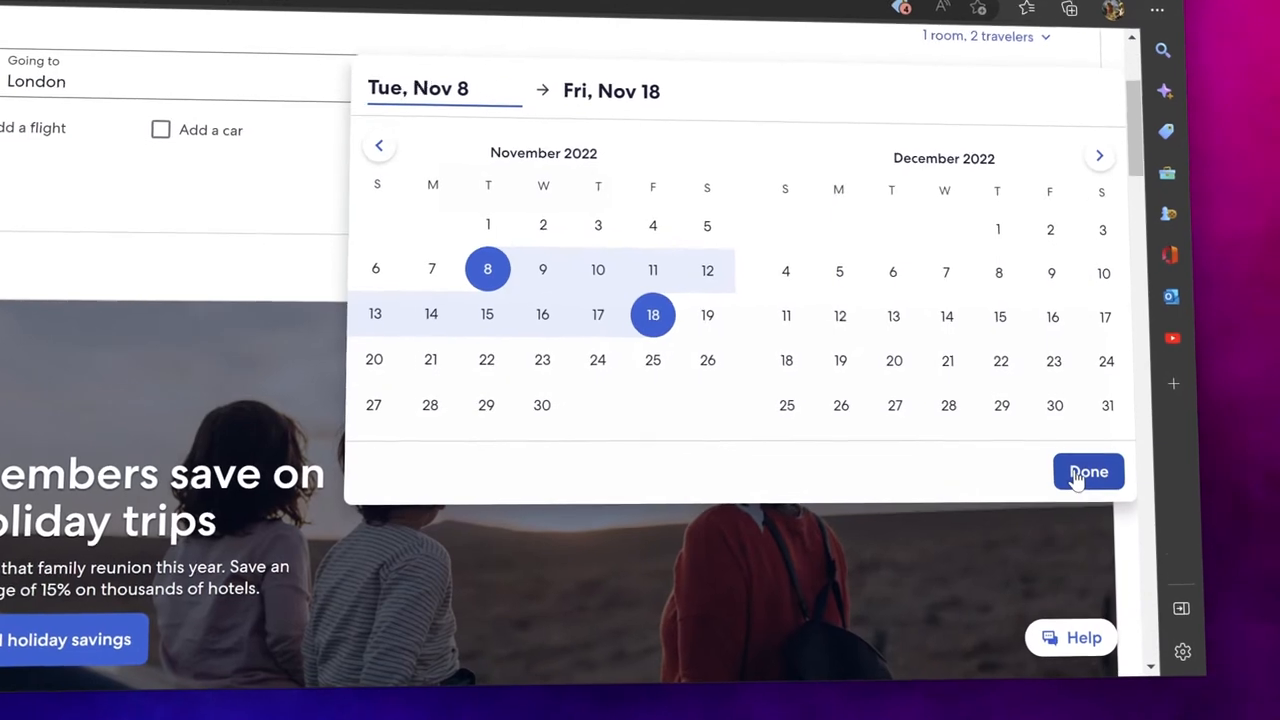
click(1088, 471)
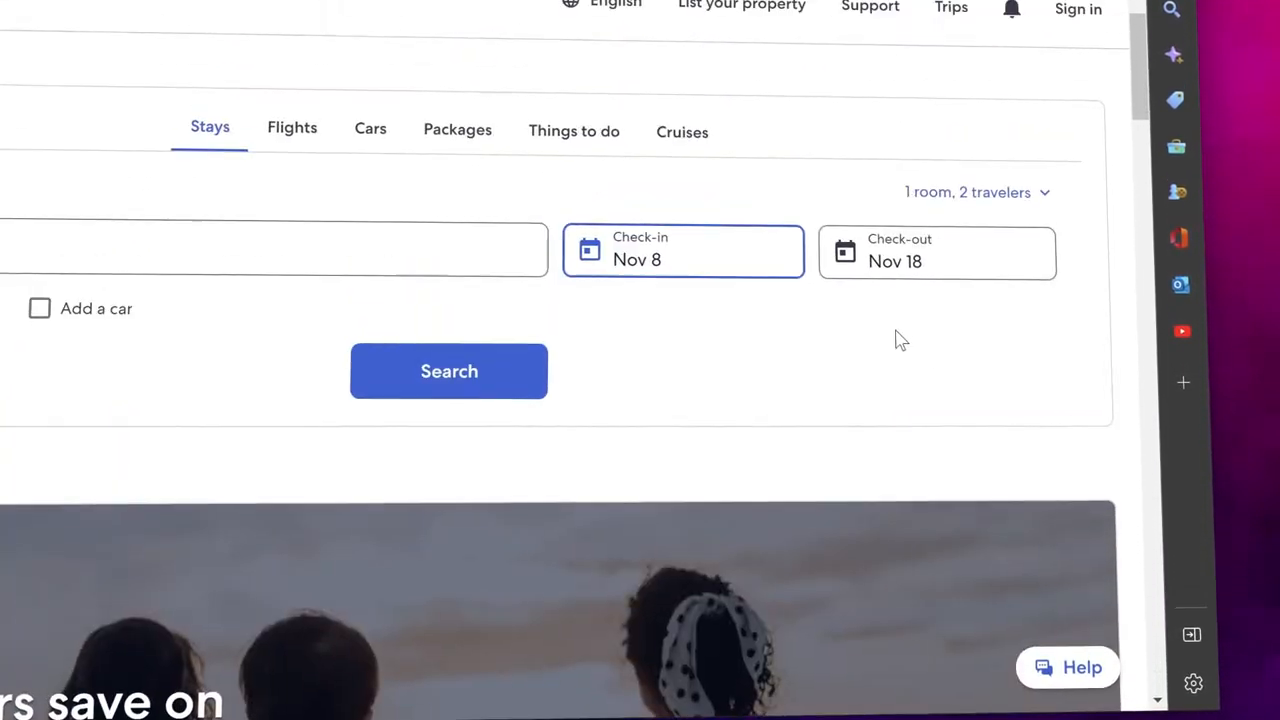
Set travelers to 5 adults and one child aged 5, and run the search
click(1011, 347)
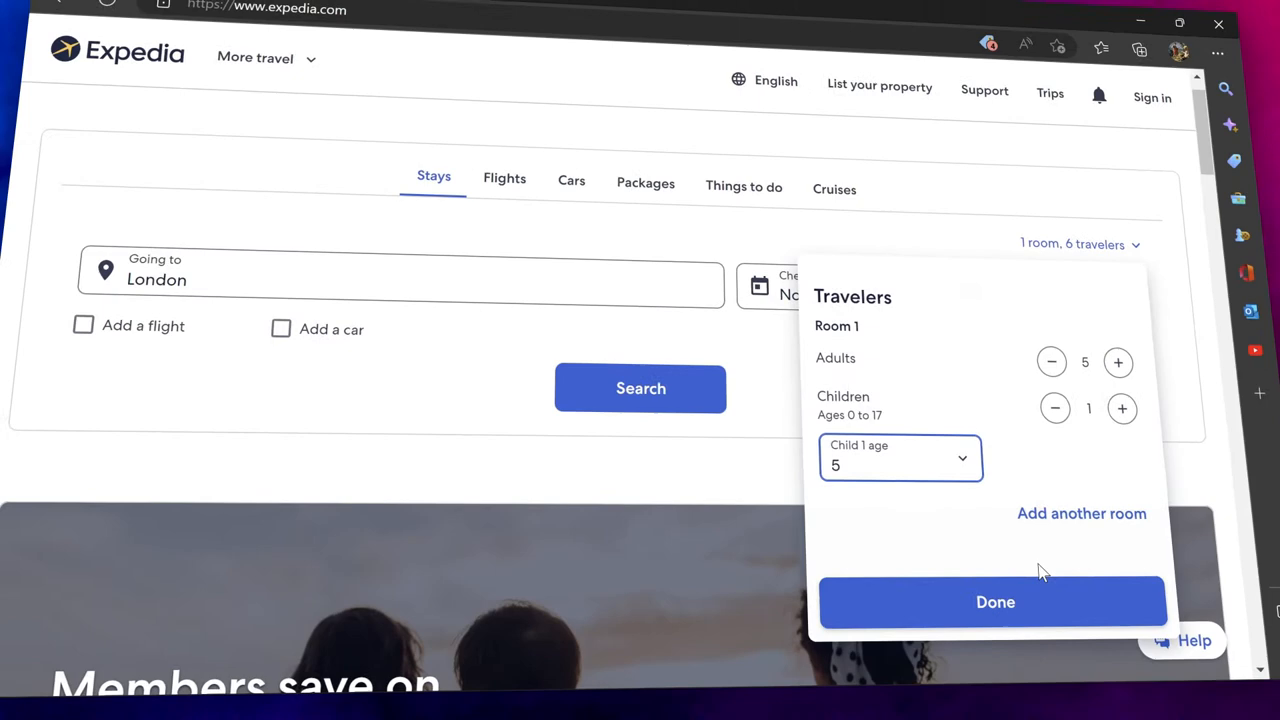
click(995, 601)
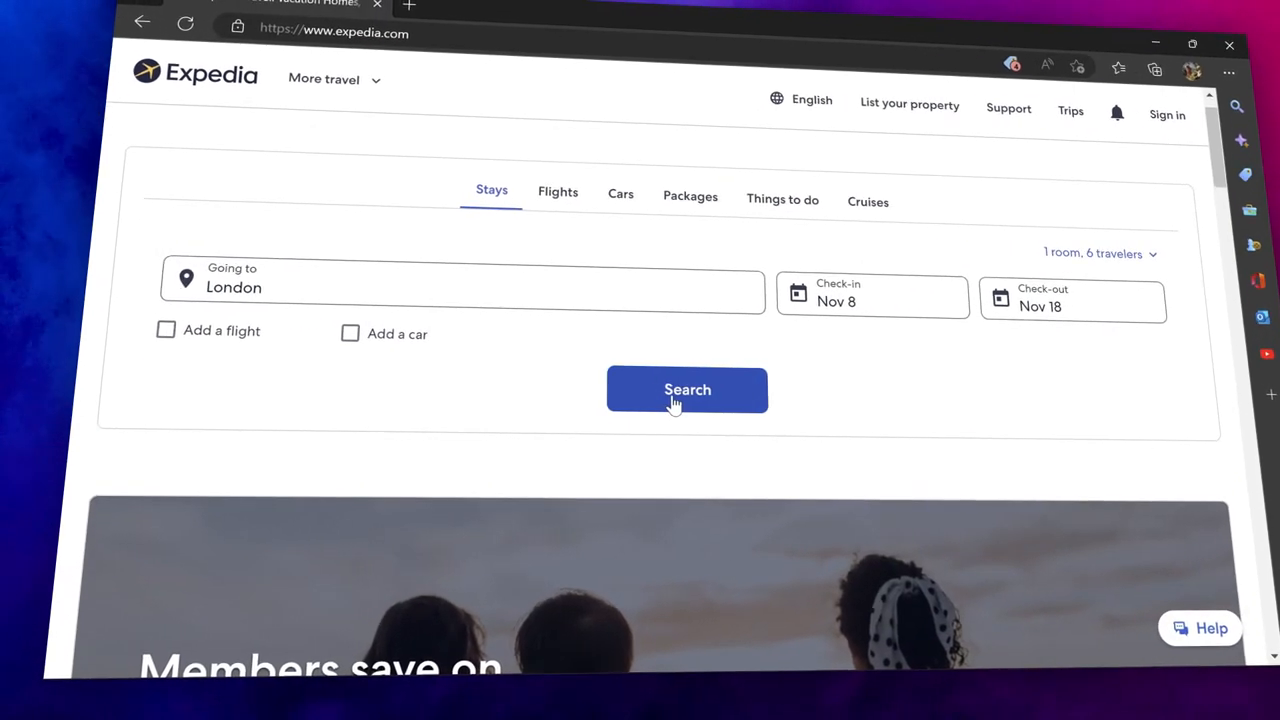
click(687, 389)
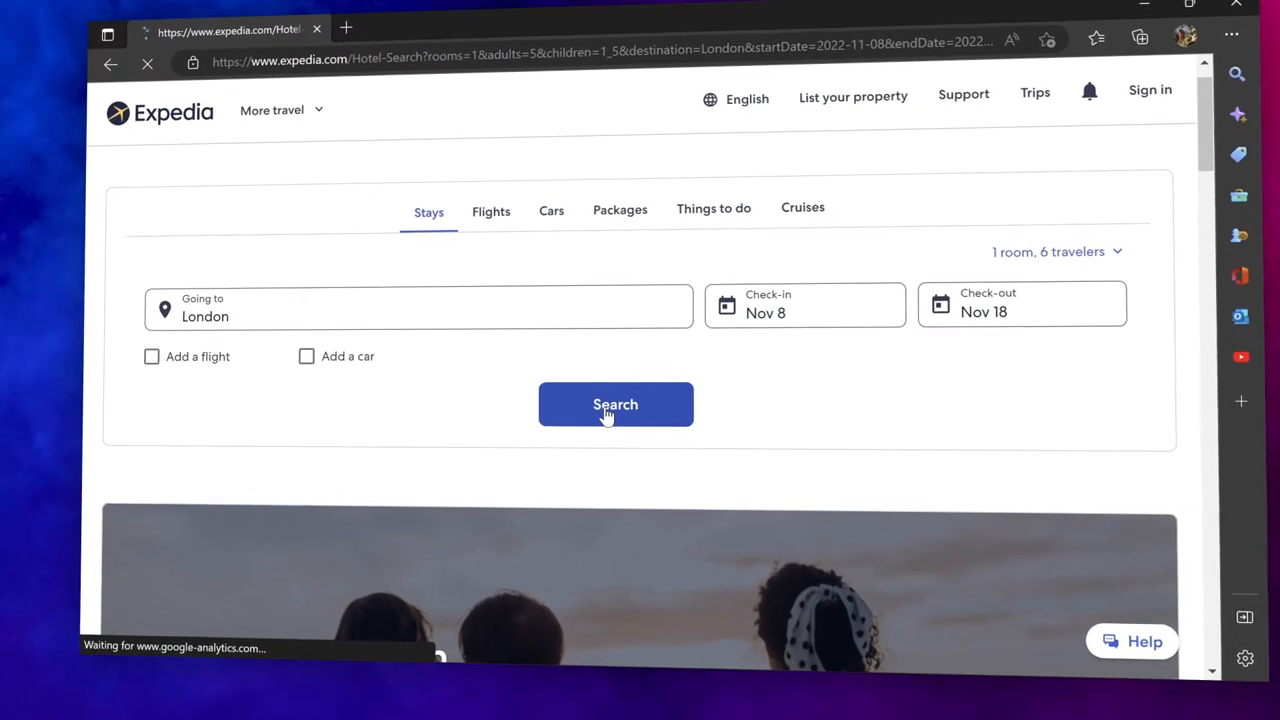
Submit the London hotel search and scroll through the results
click(615, 404)
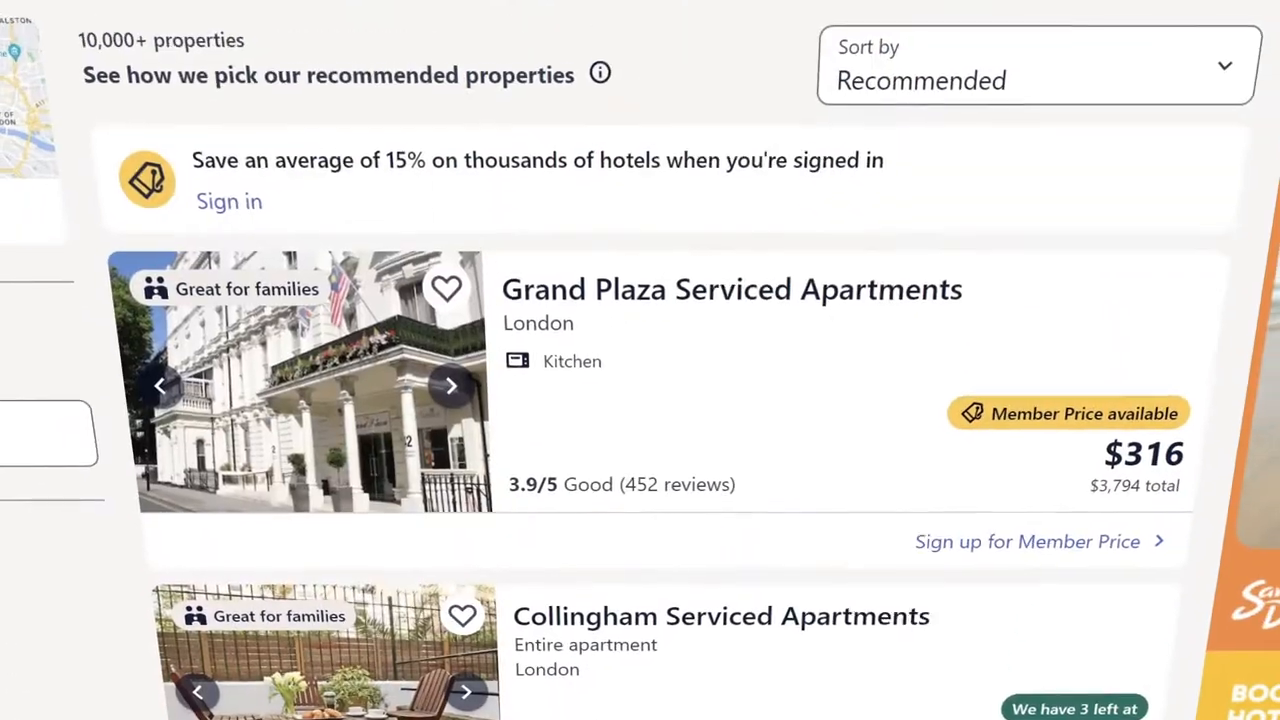
scroll(down, 3)
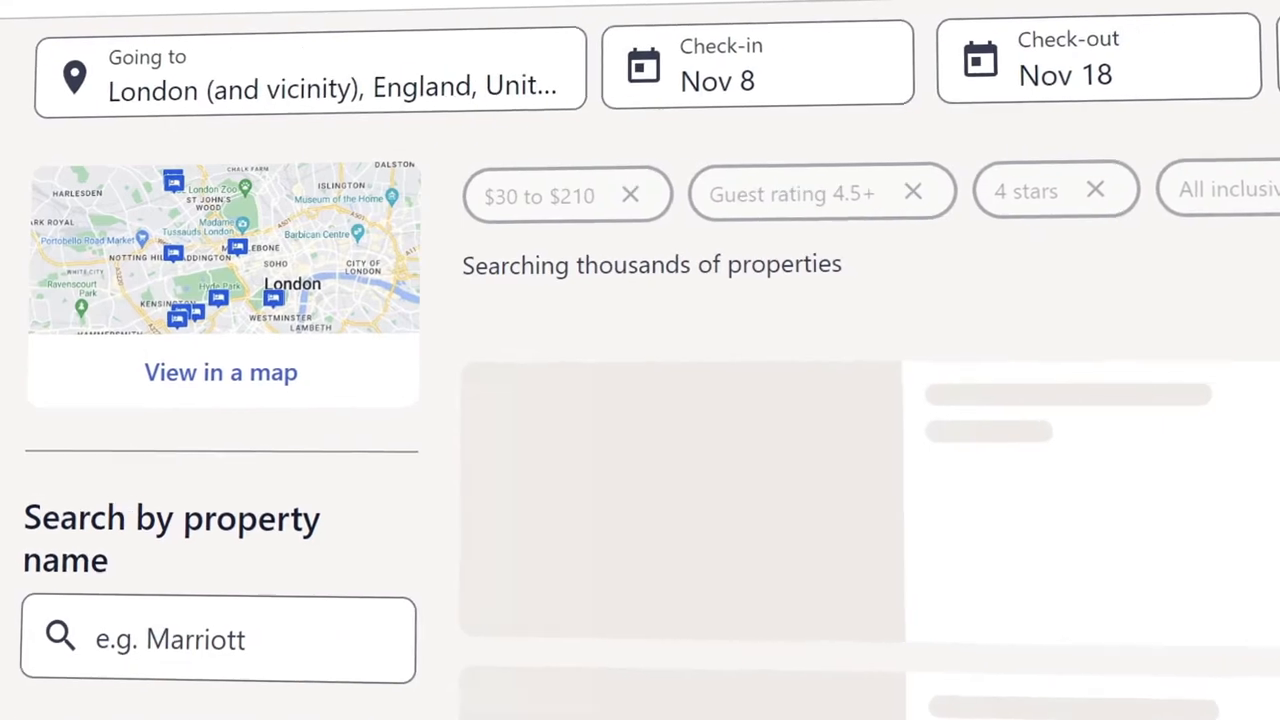
scroll(down, 3)
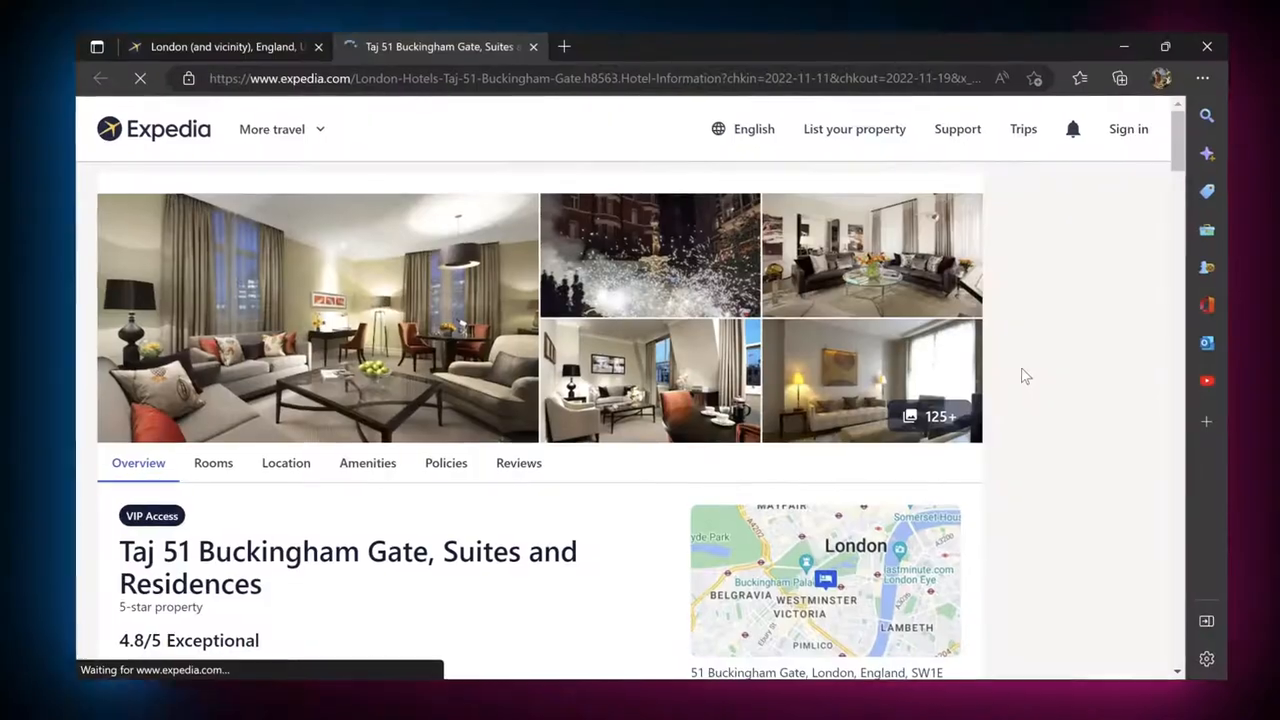
Browse the Taj 51 amenities, policies and guest reviews
click(286, 462)
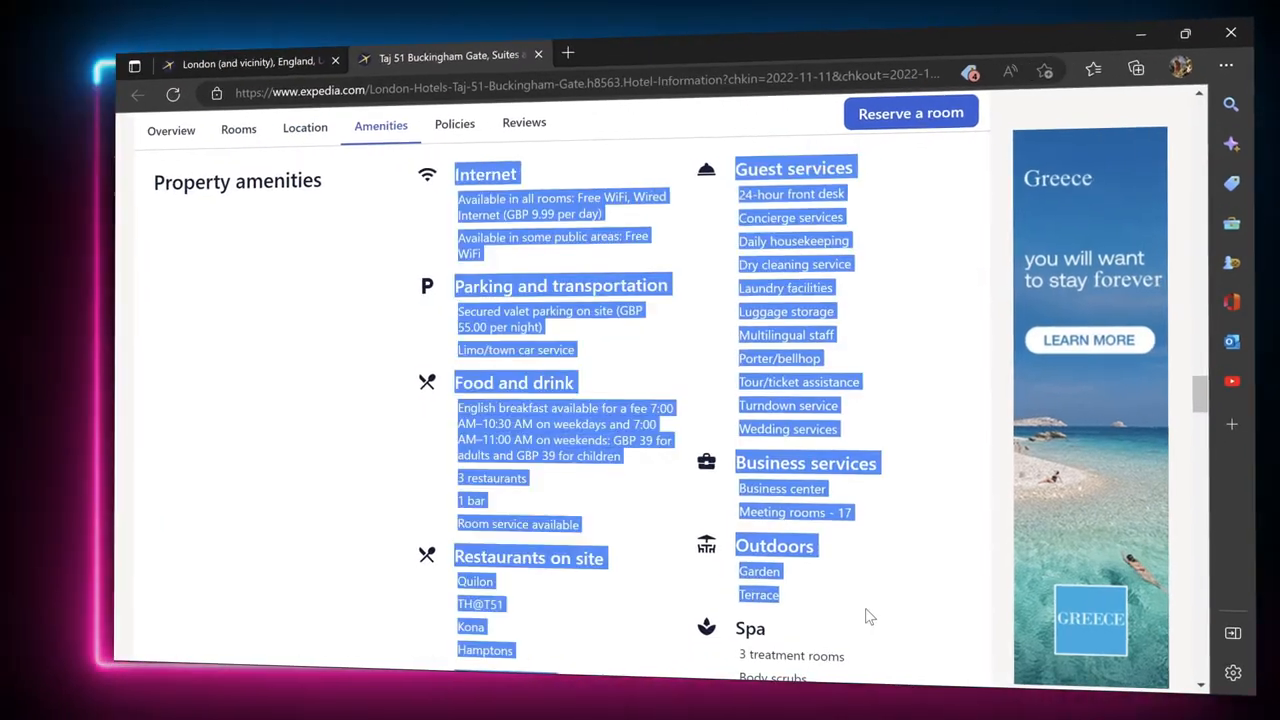
scroll(down, 3)
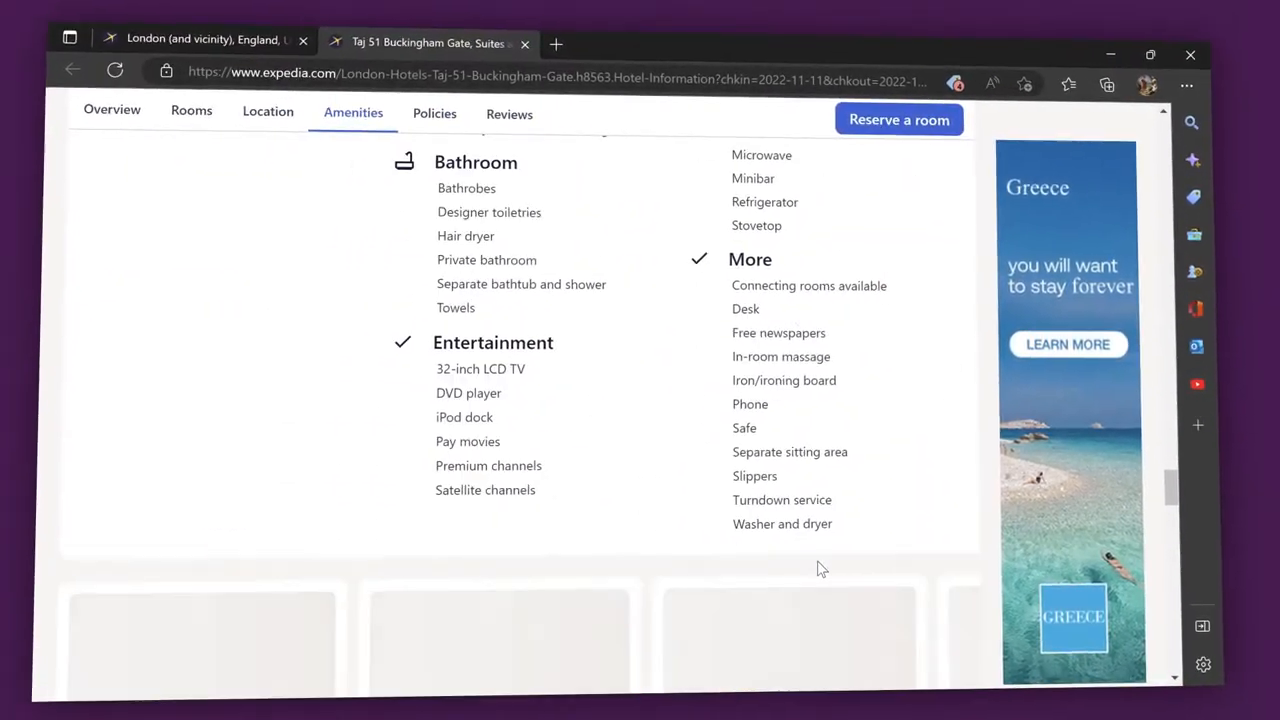
click(435, 107)
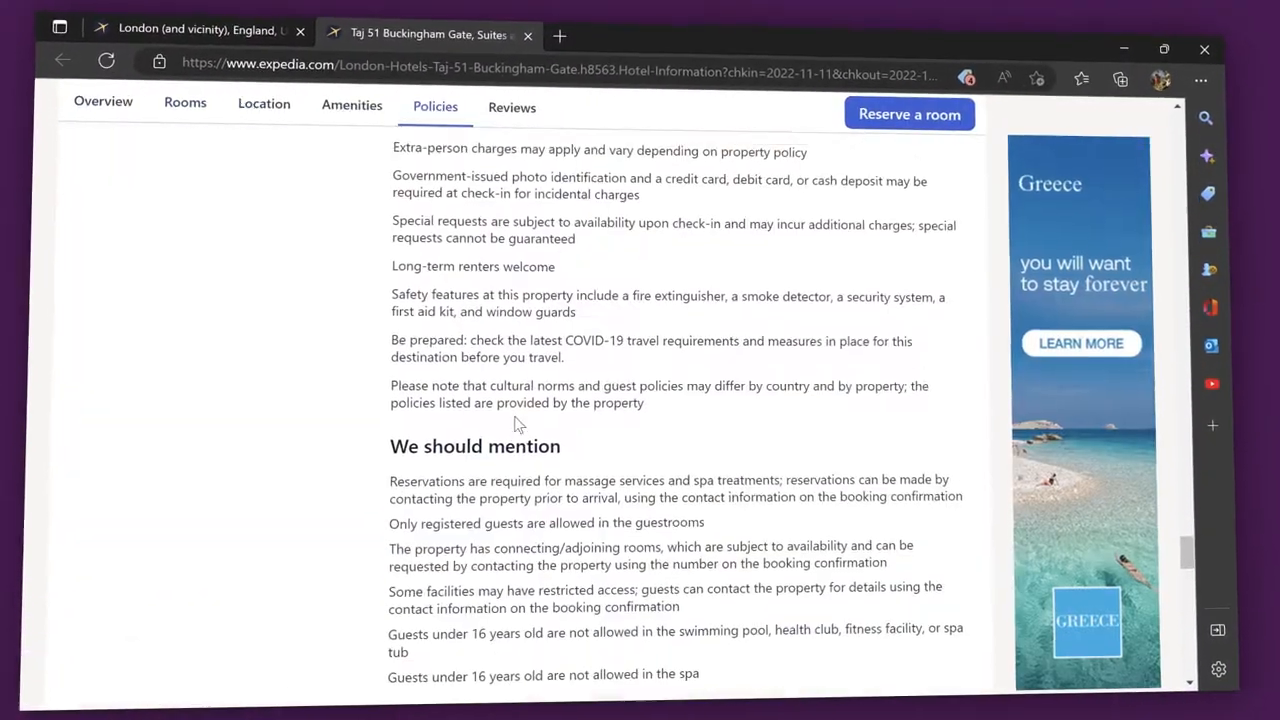
click(511, 107)
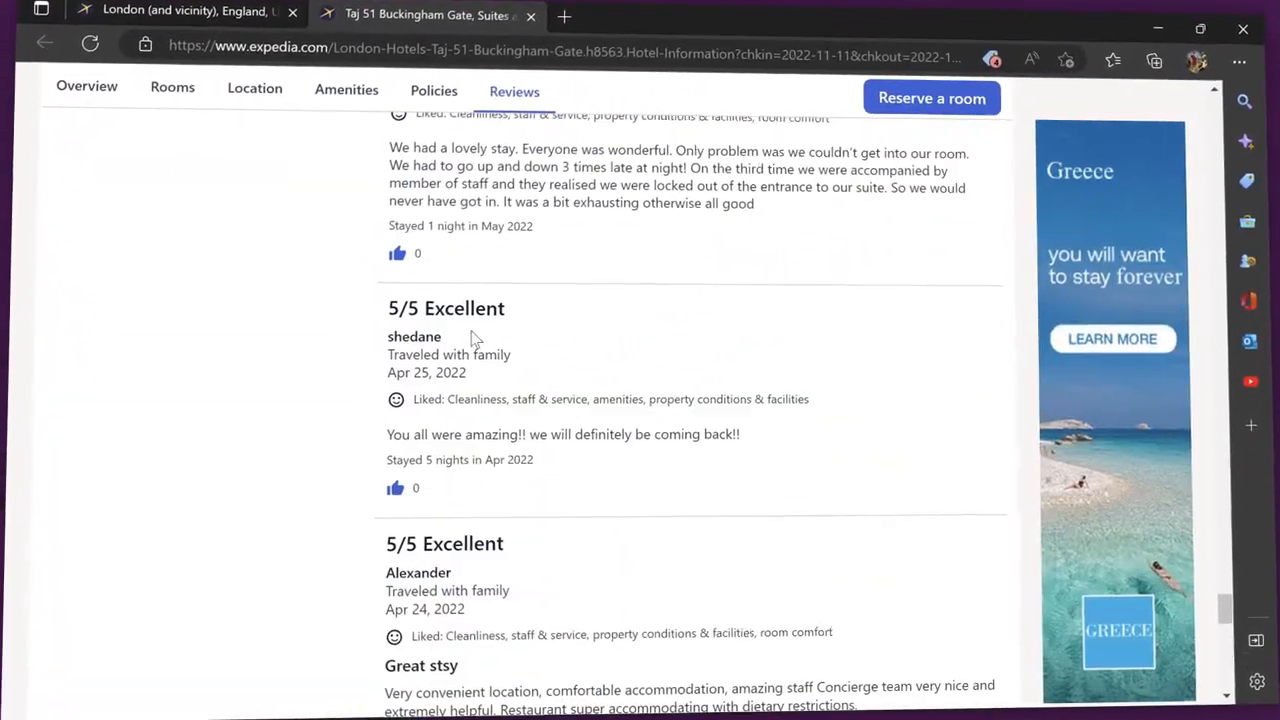
scroll(up, 3)
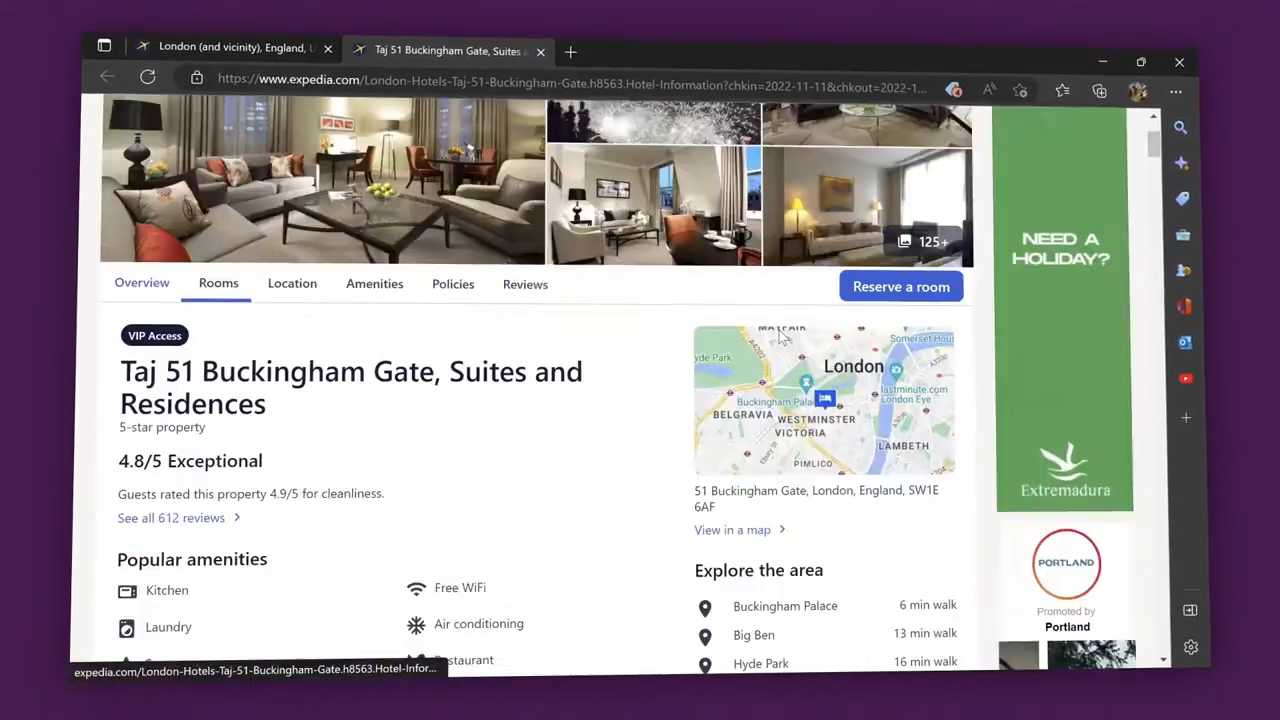
Reserve the two-bedroom Falconers suite with breakfast from the room options
click(930, 241)
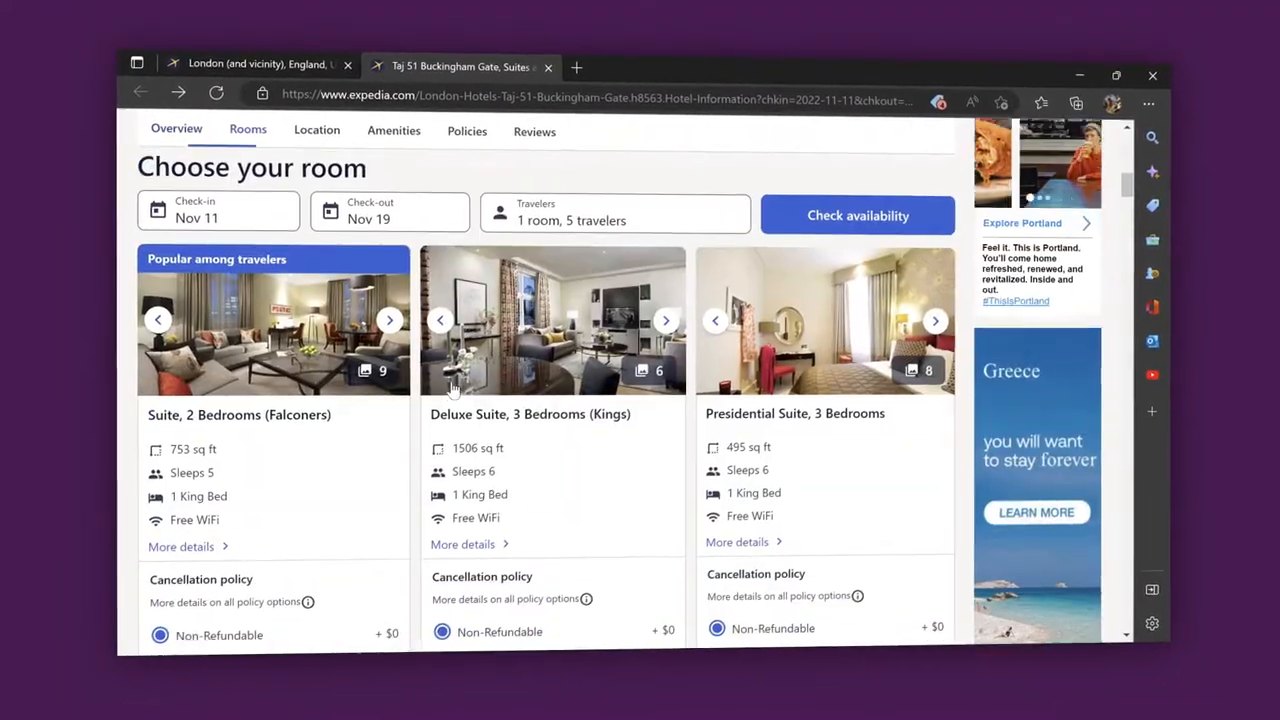
scroll(down, 3)
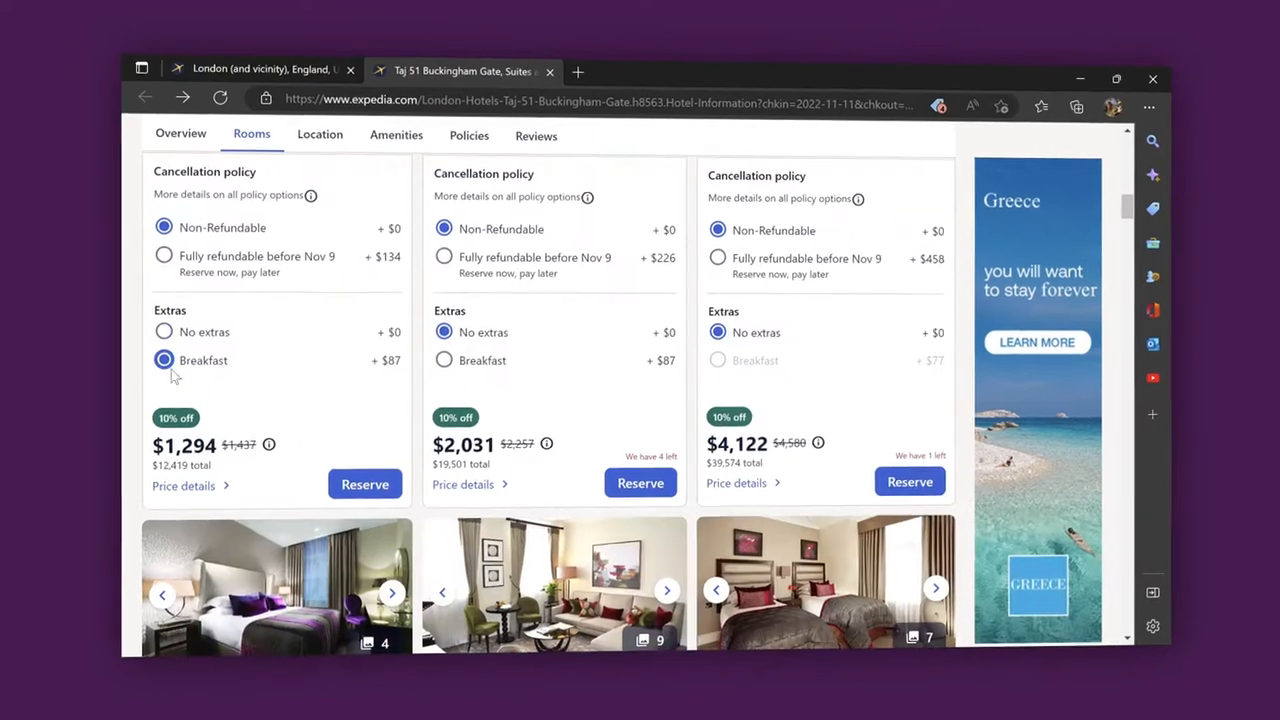
click(364, 484)
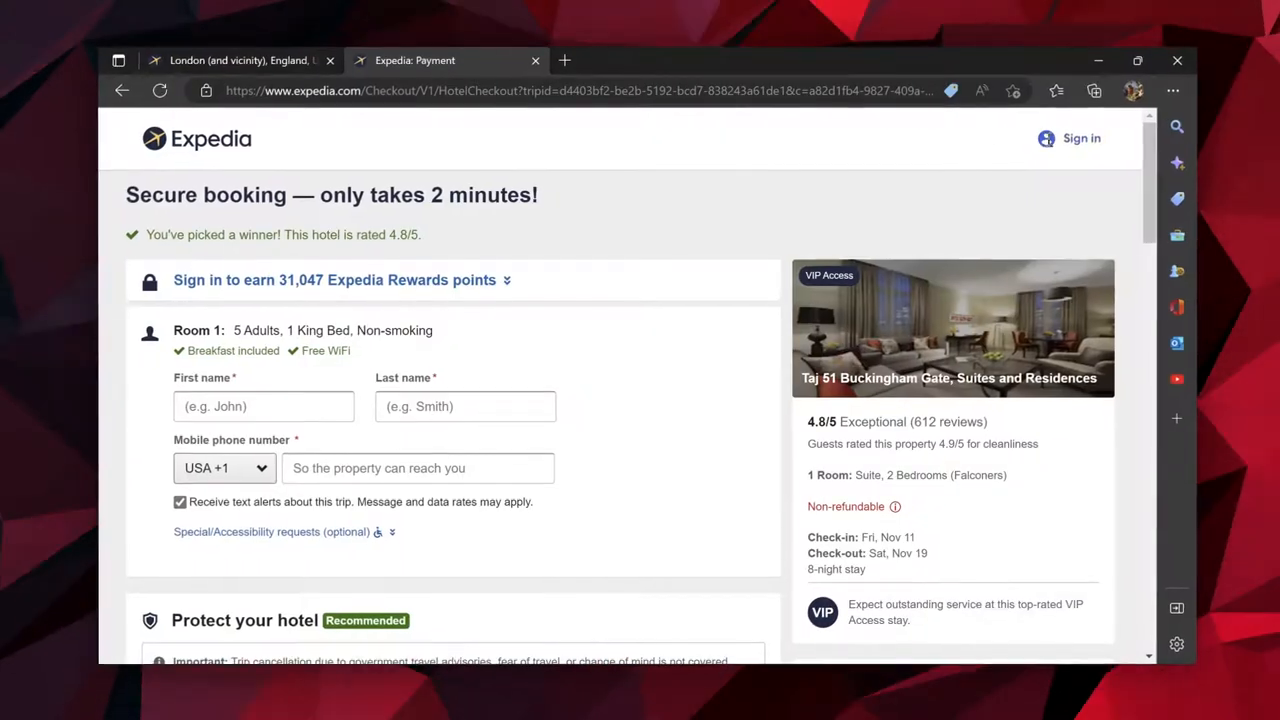
Add Hotel Booking Protection Plus to the trip
scroll(down, 3)
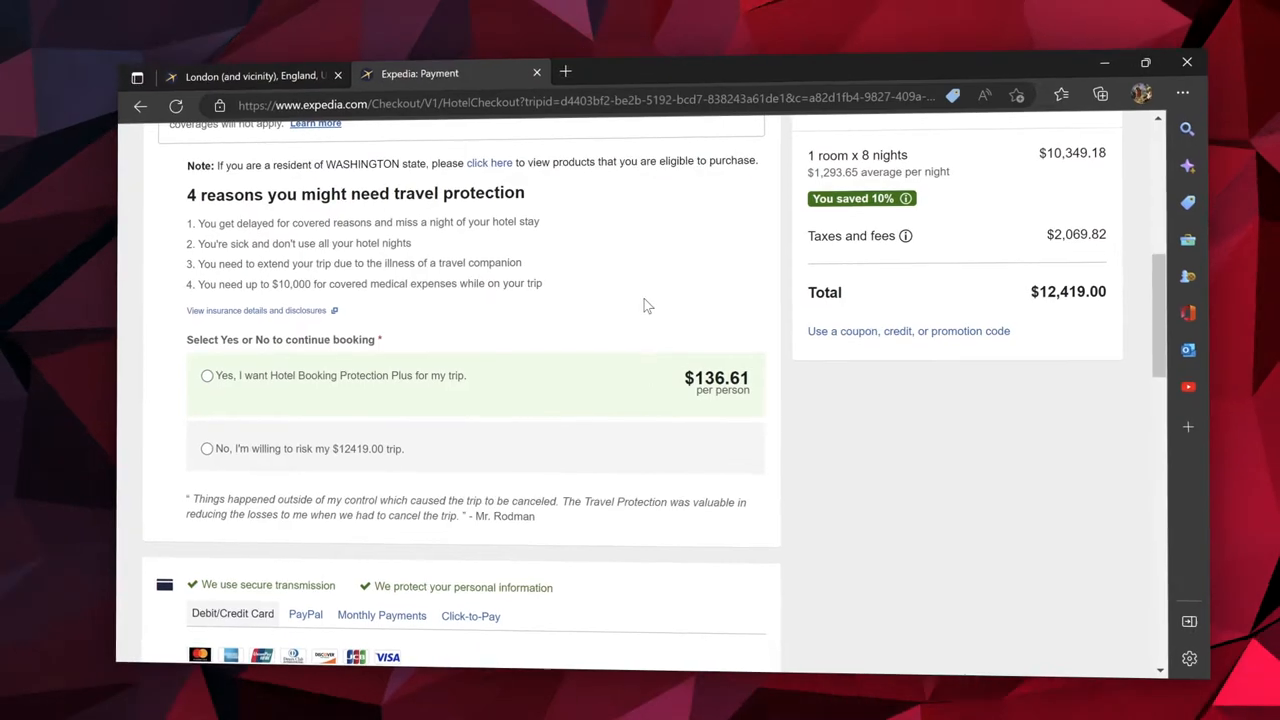
click(207, 375)
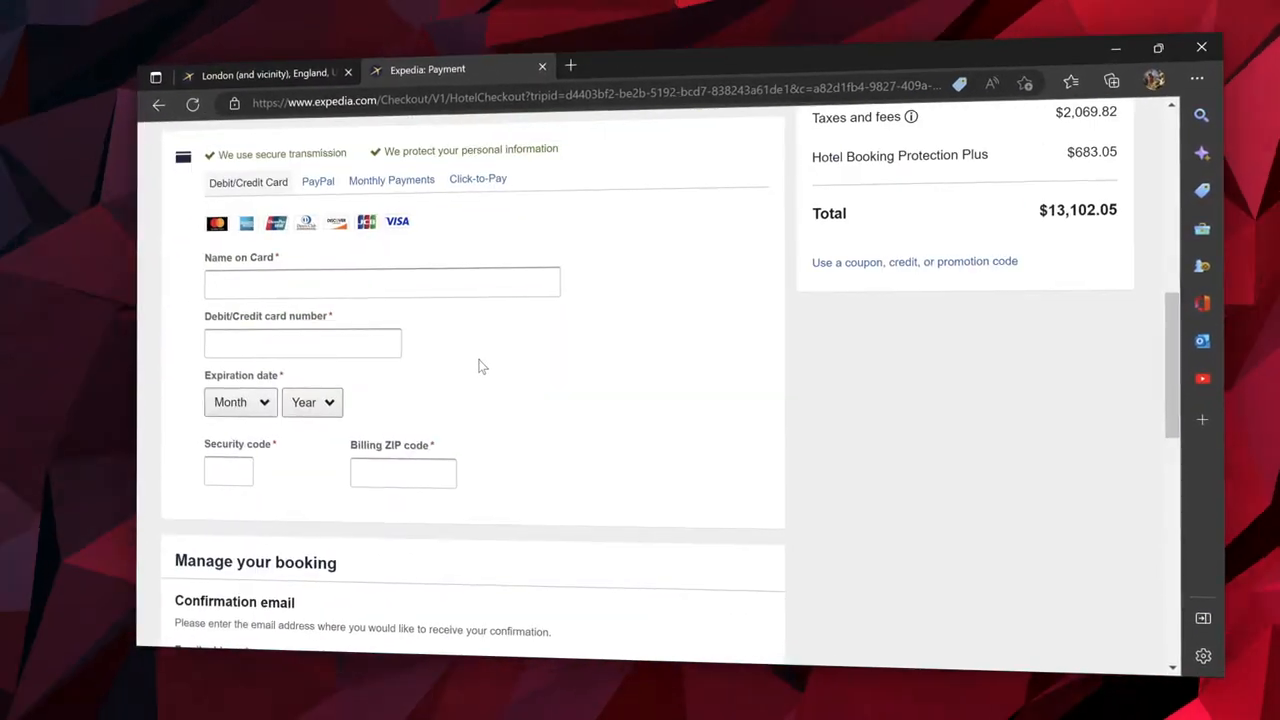
scroll(down, 3)
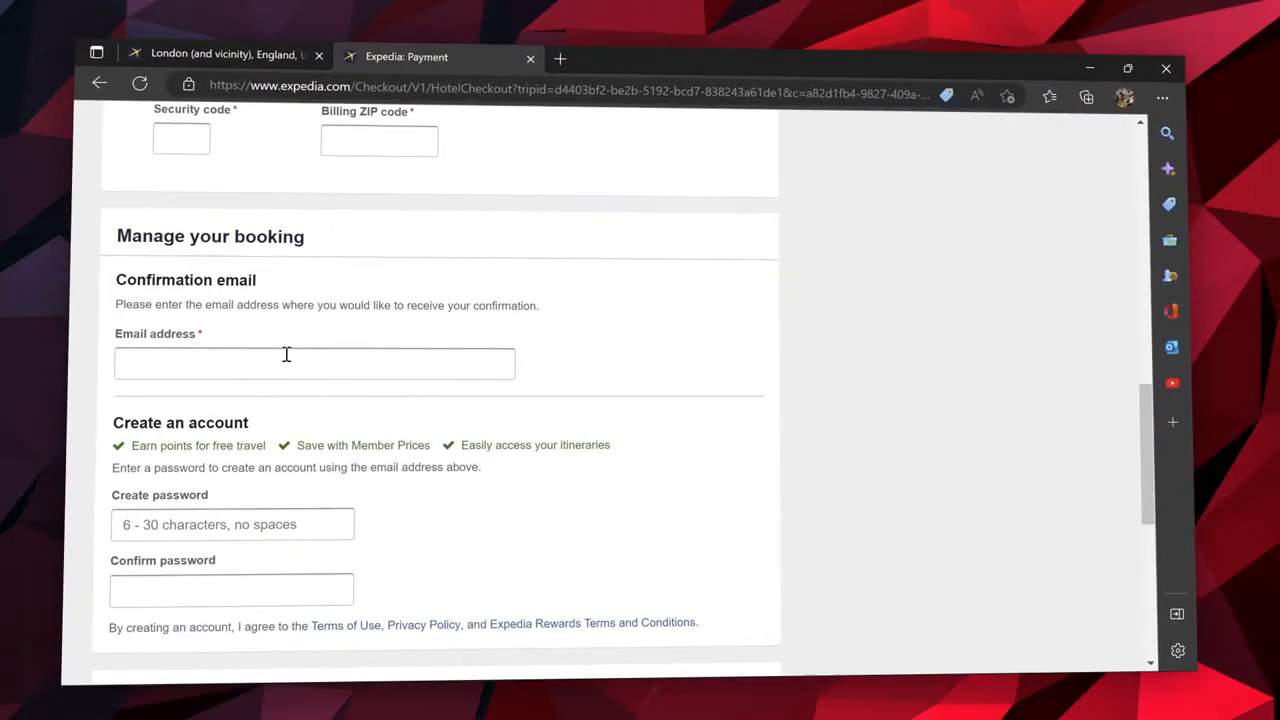
scroll(down, 3)
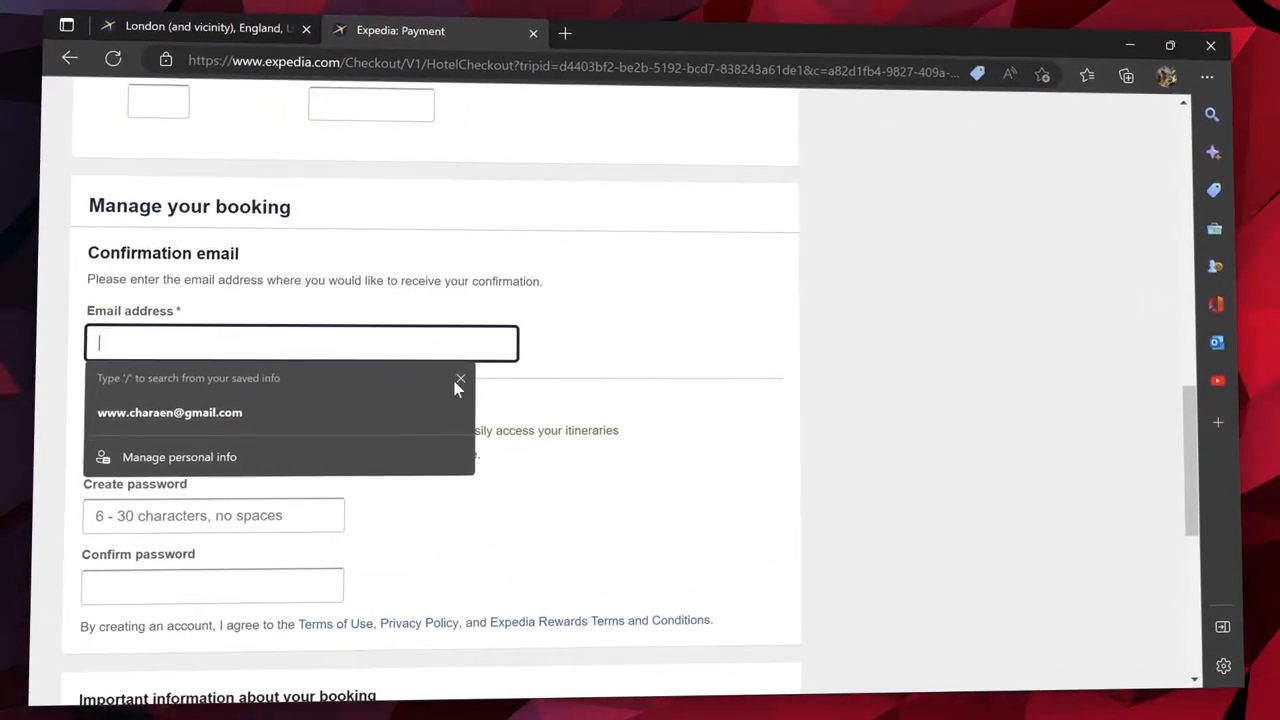
Fill in the saved confirmation email and enter the new account password twice
click(169, 412)
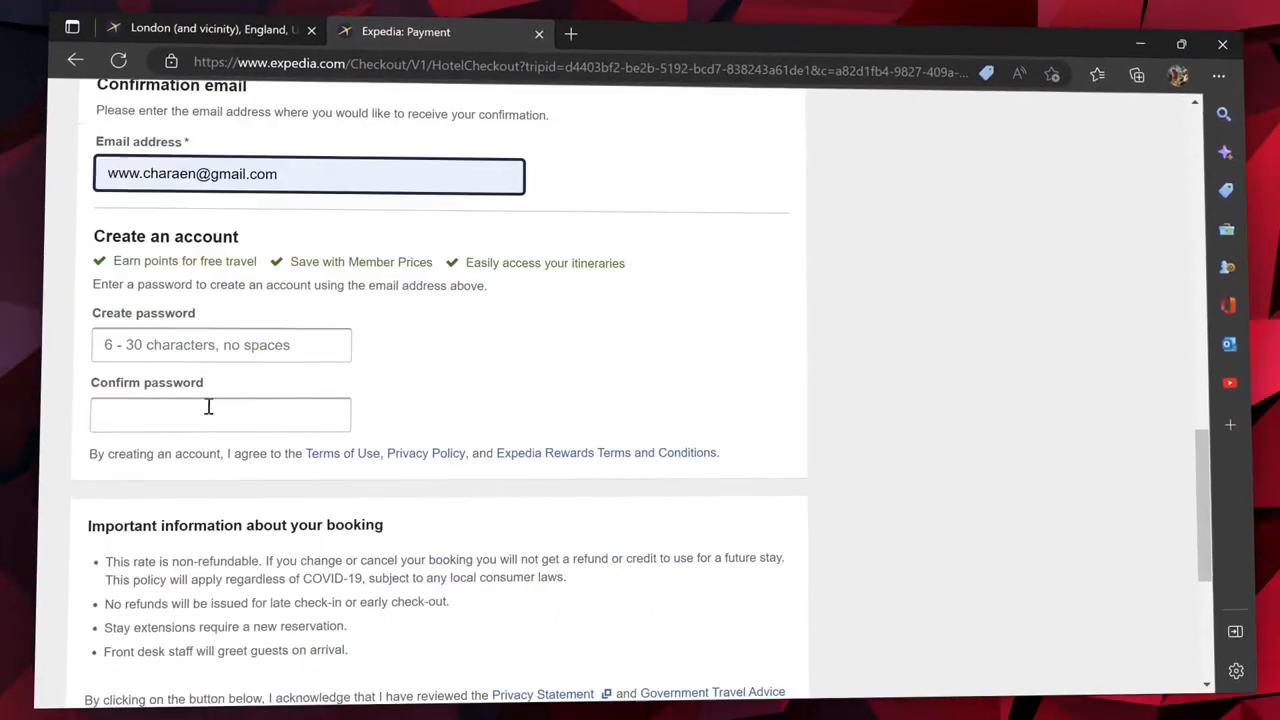
text(••••)
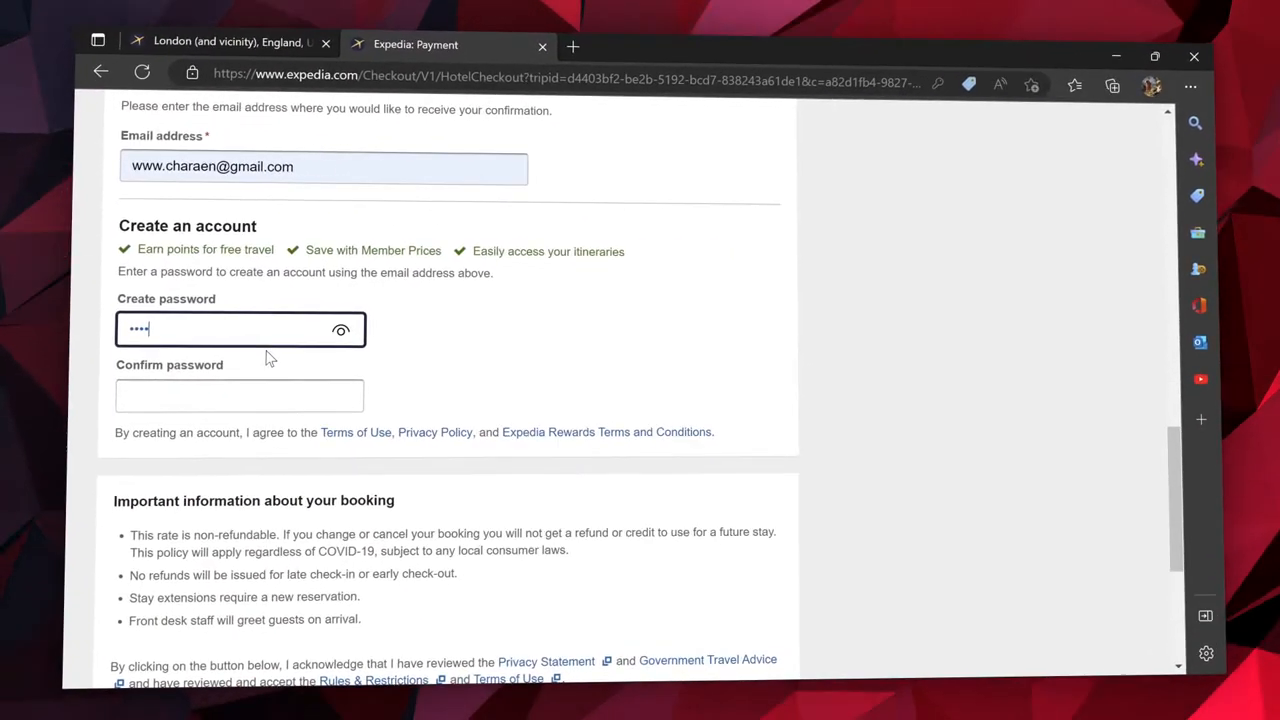
text(•••••)
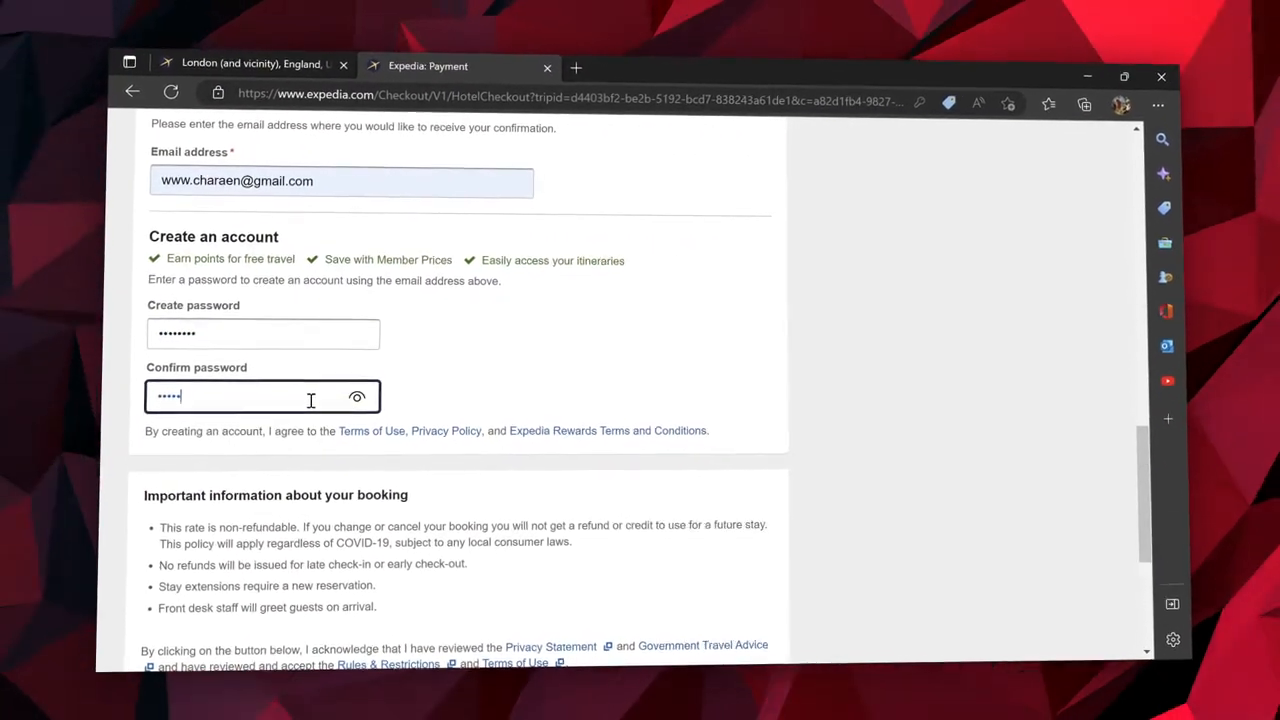
scroll(down, 3)
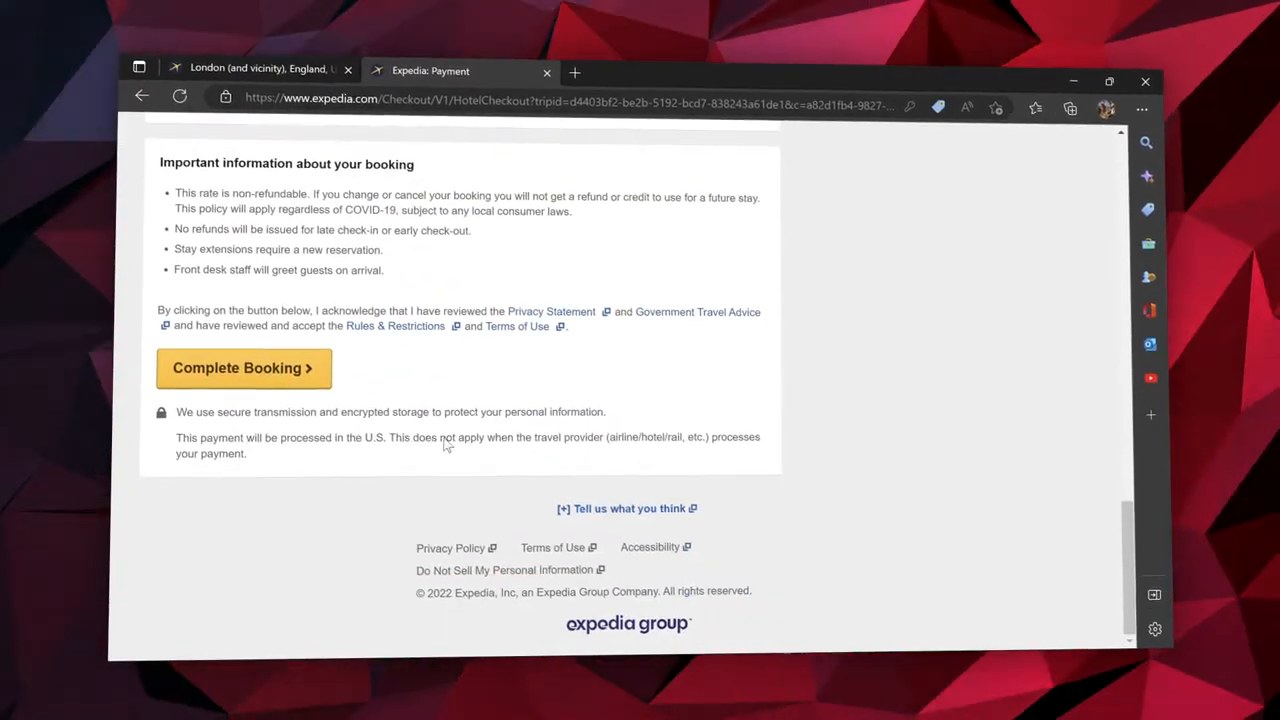
scroll(up, 3)
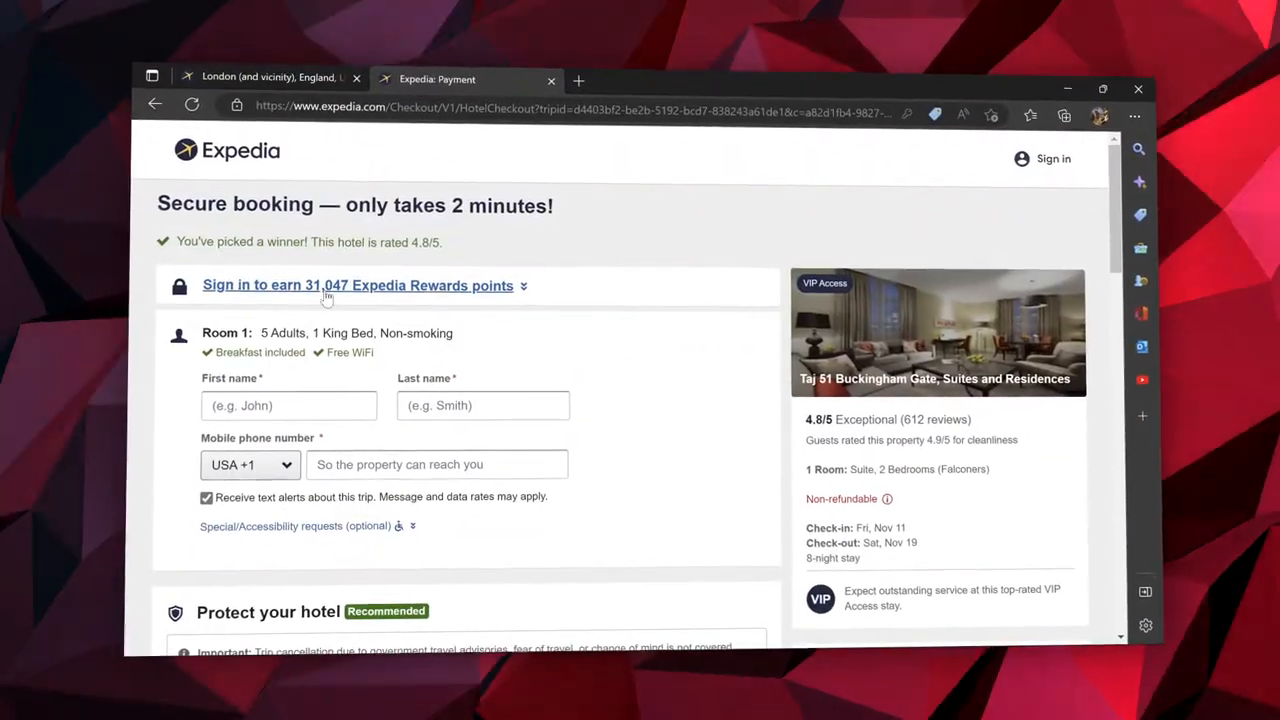
click(357, 285)
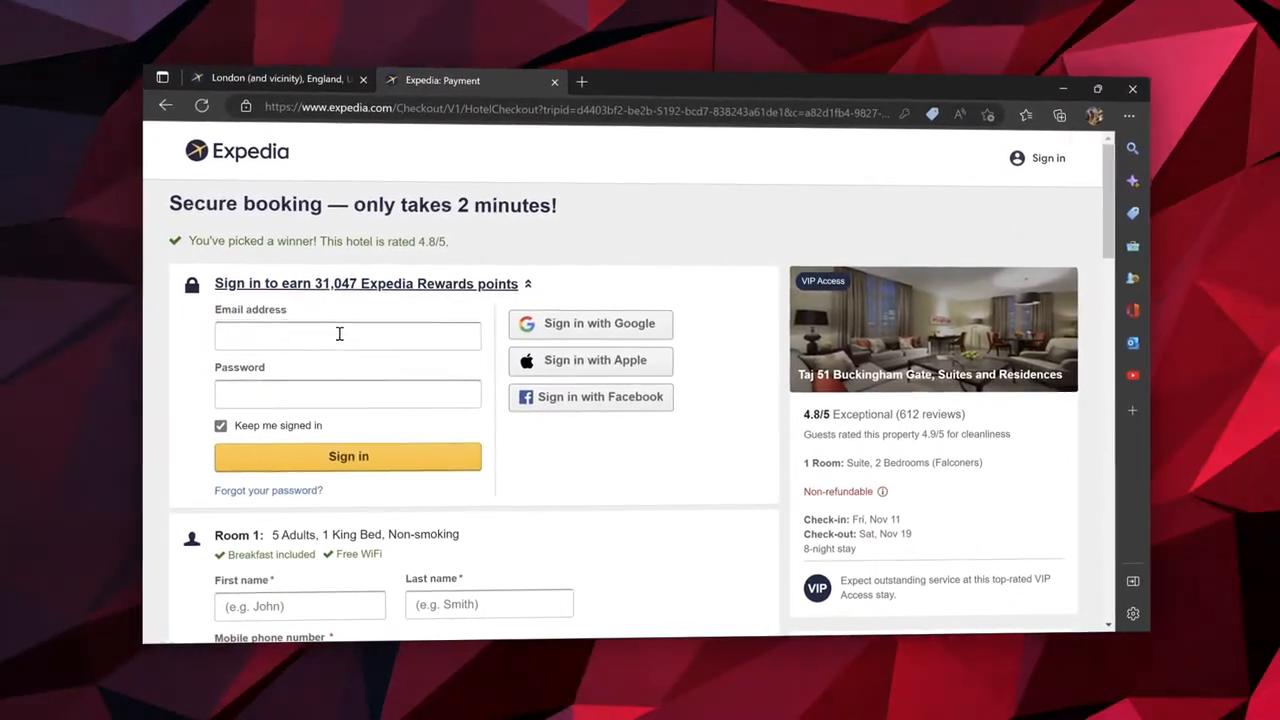
click(348, 456)
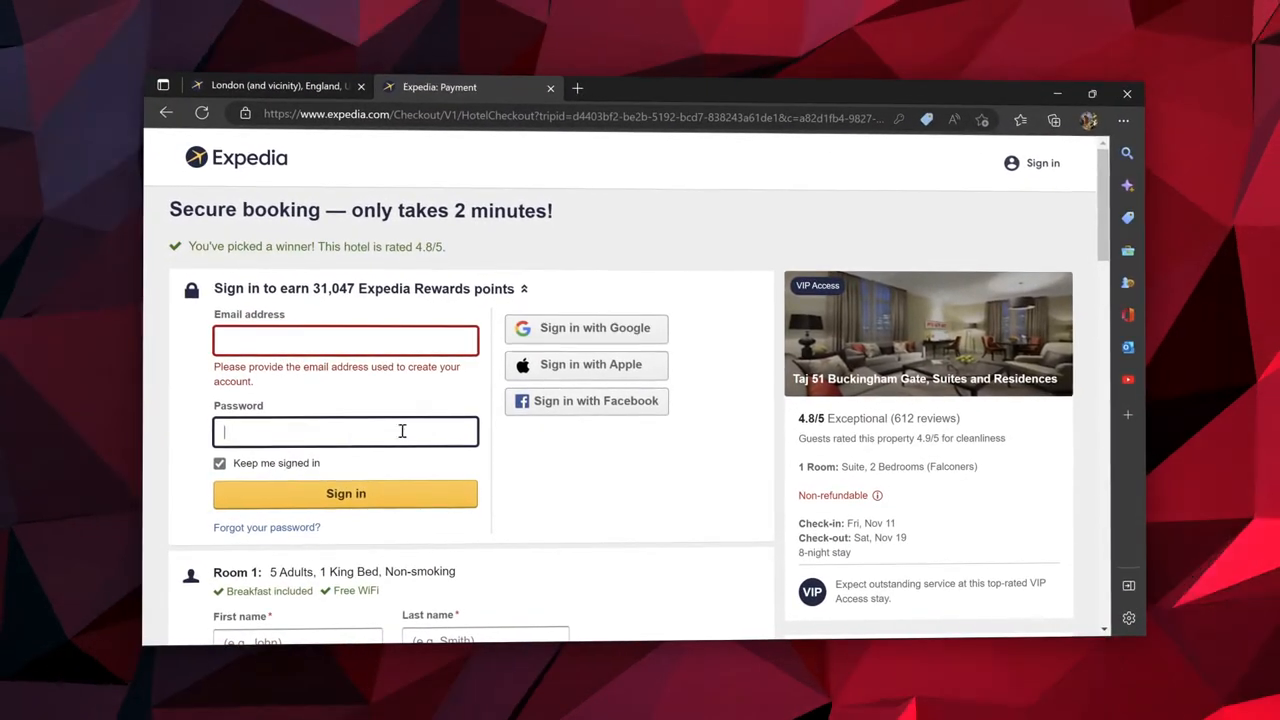
click(346, 493)
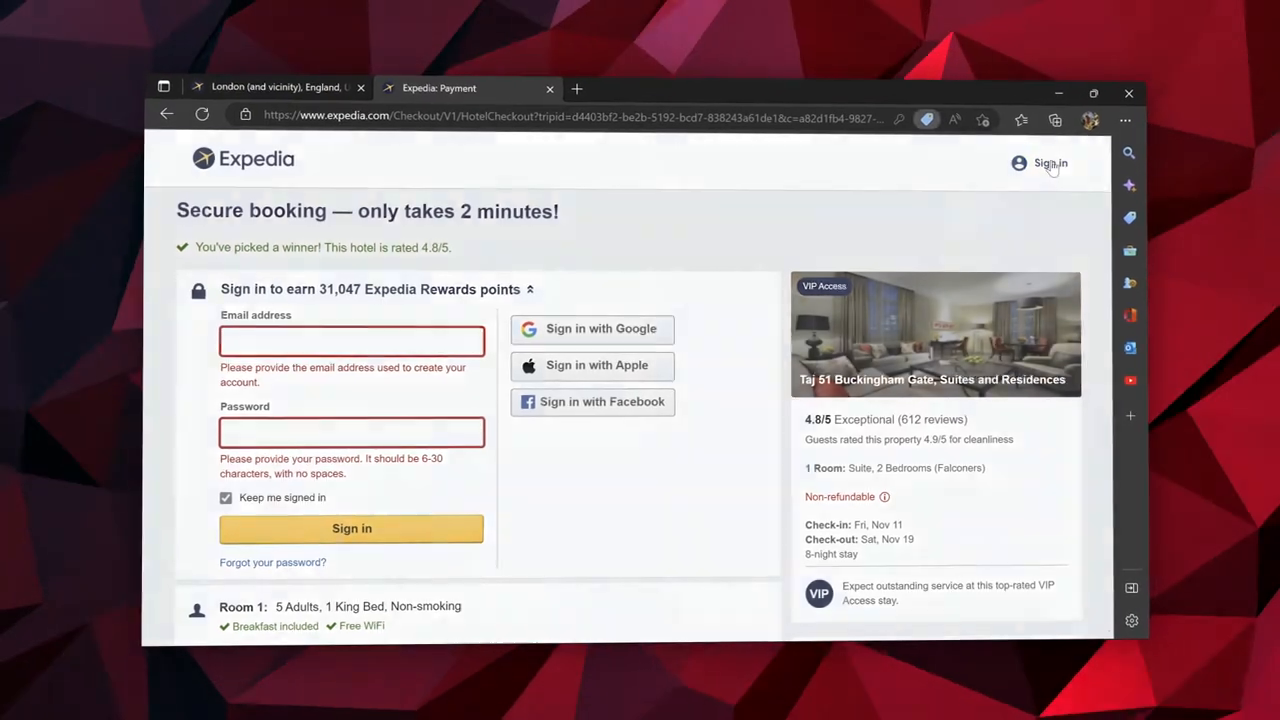
click(1050, 163)
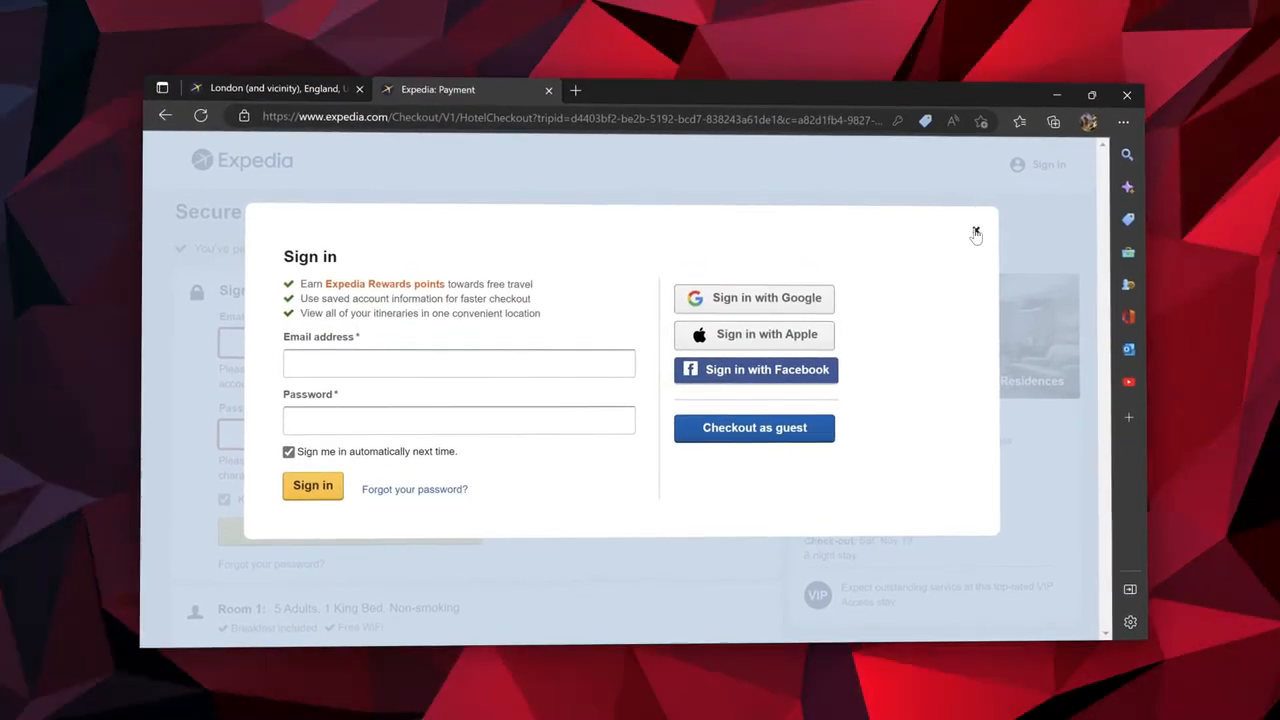
click(976, 233)
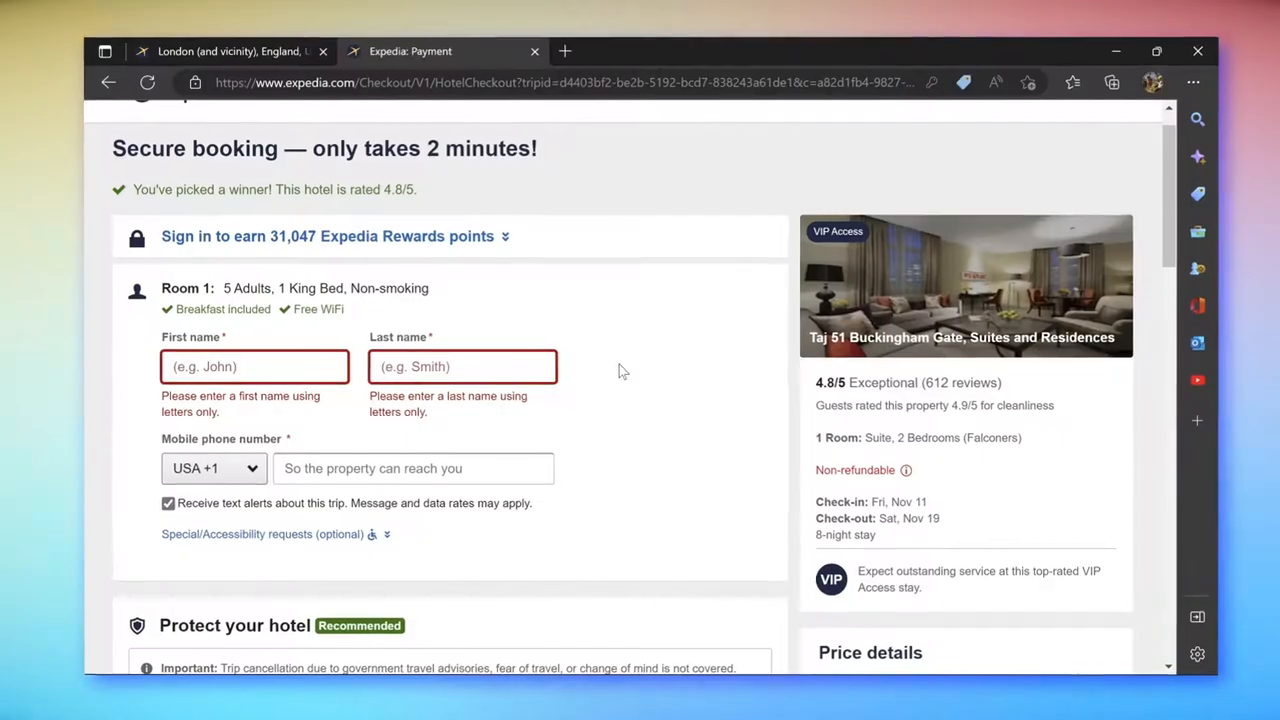
Enter the guest's first name, last name and mobile phone number
scroll(down, 3)
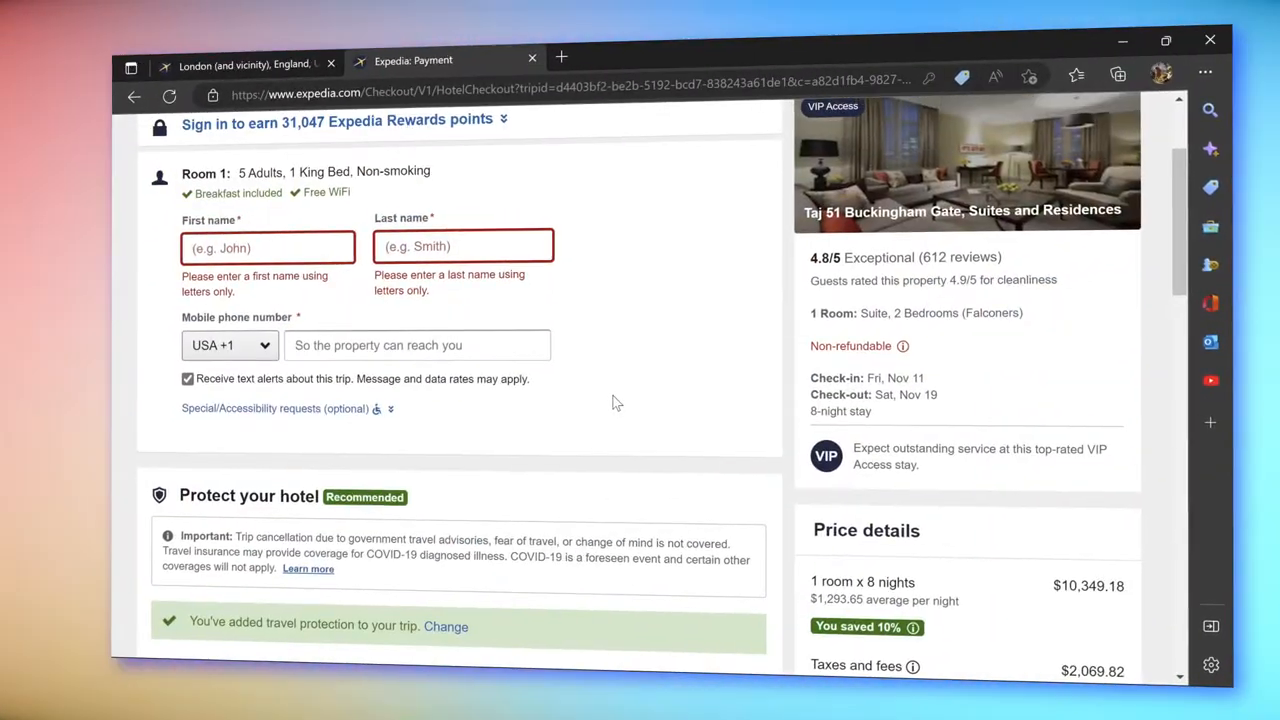
text(Sean)
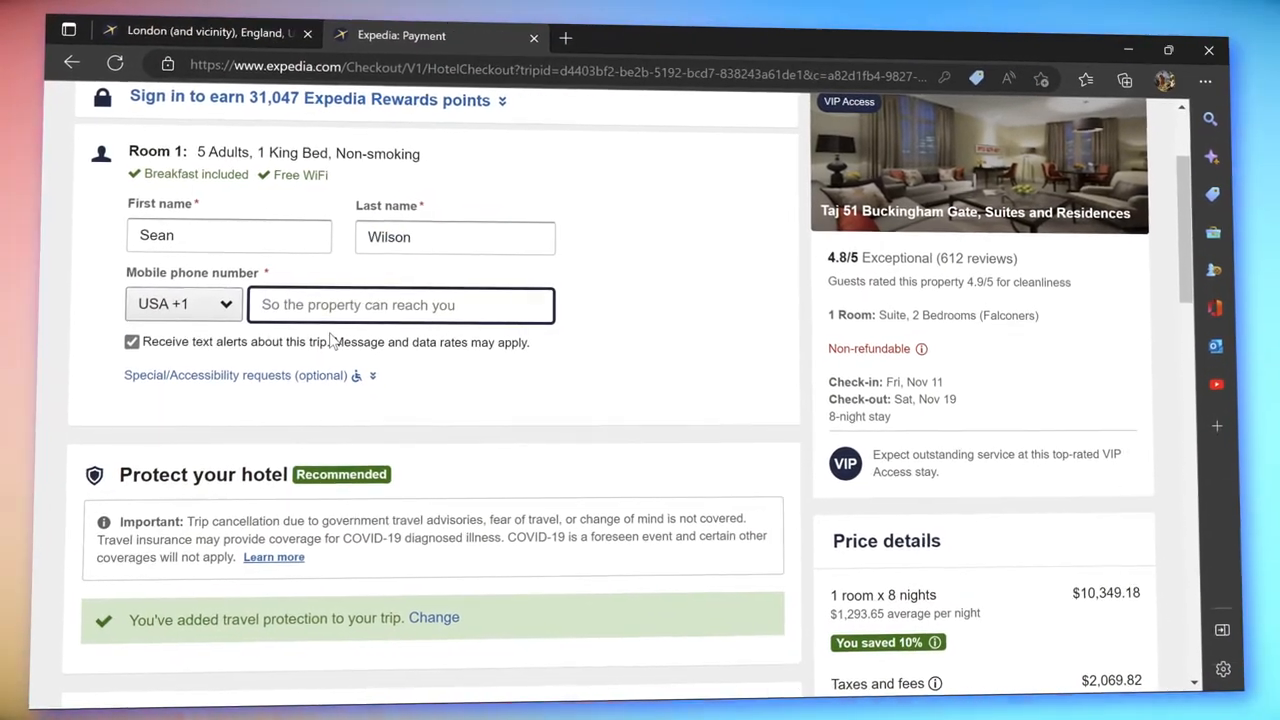
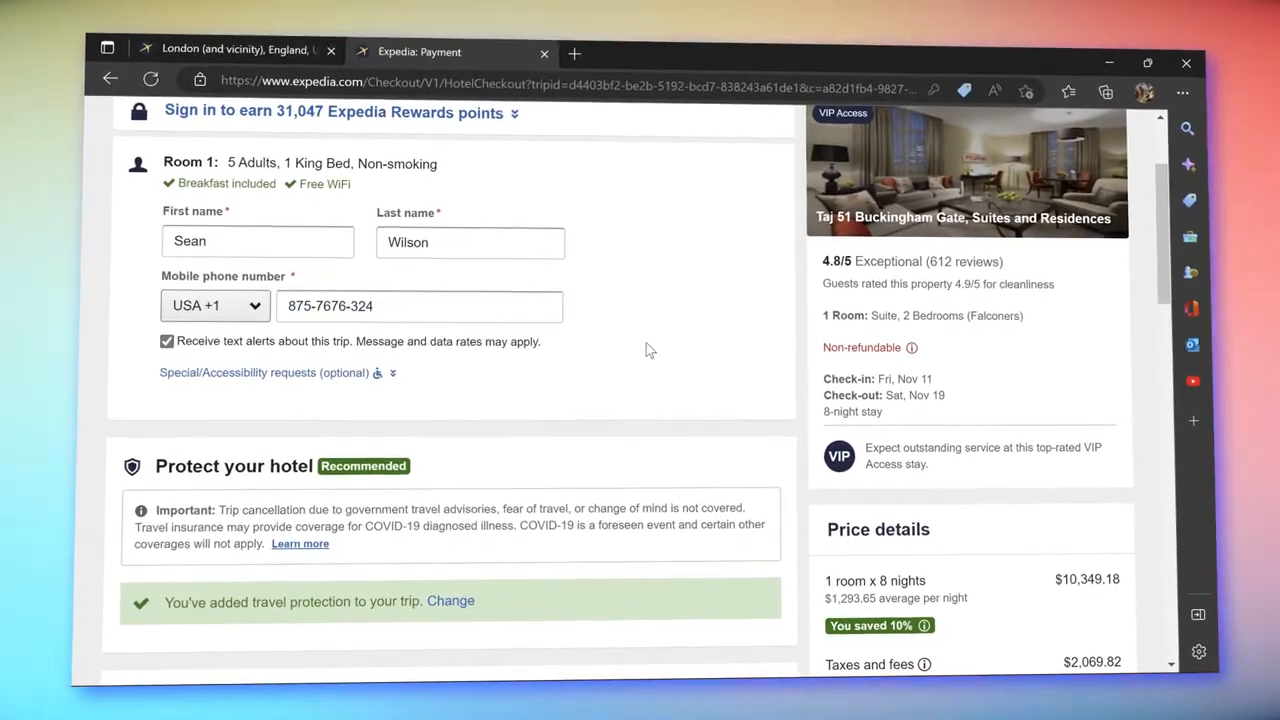
scroll(down, 3)
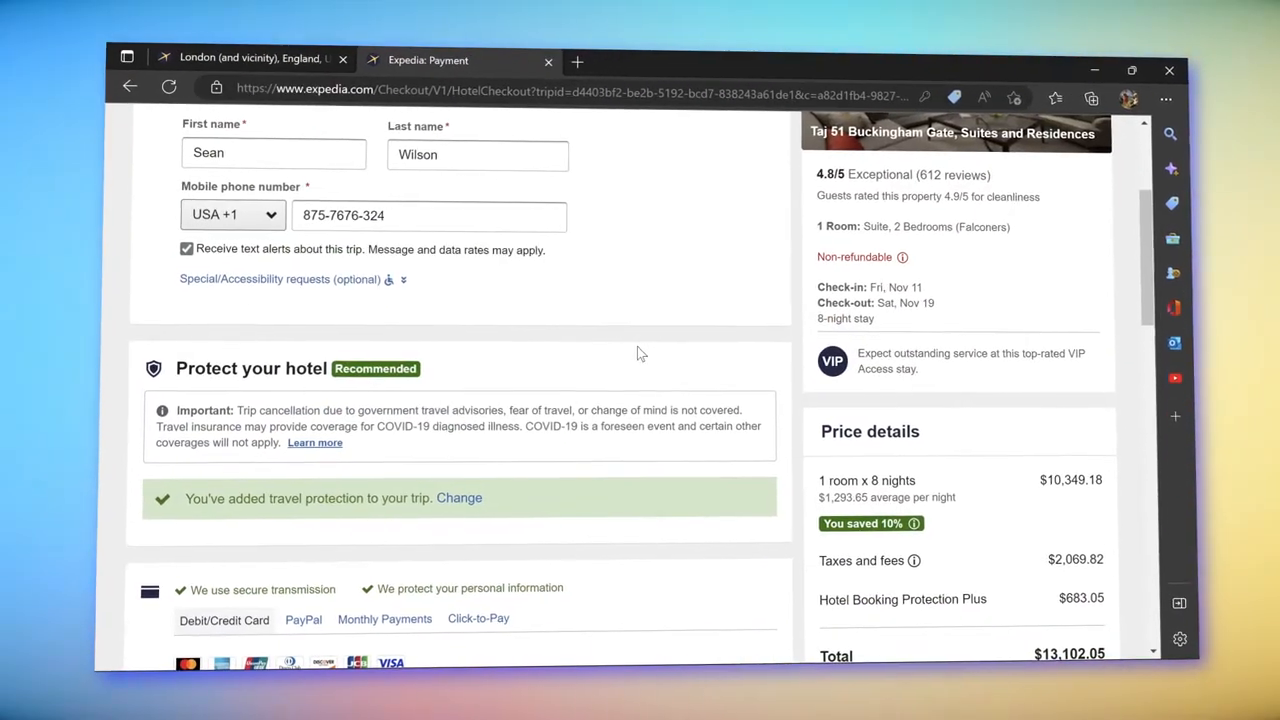
Choose 'Yes, I want Hotel Booking Protection Plus', bringing the total to $13,102.05
scroll(down, 3)
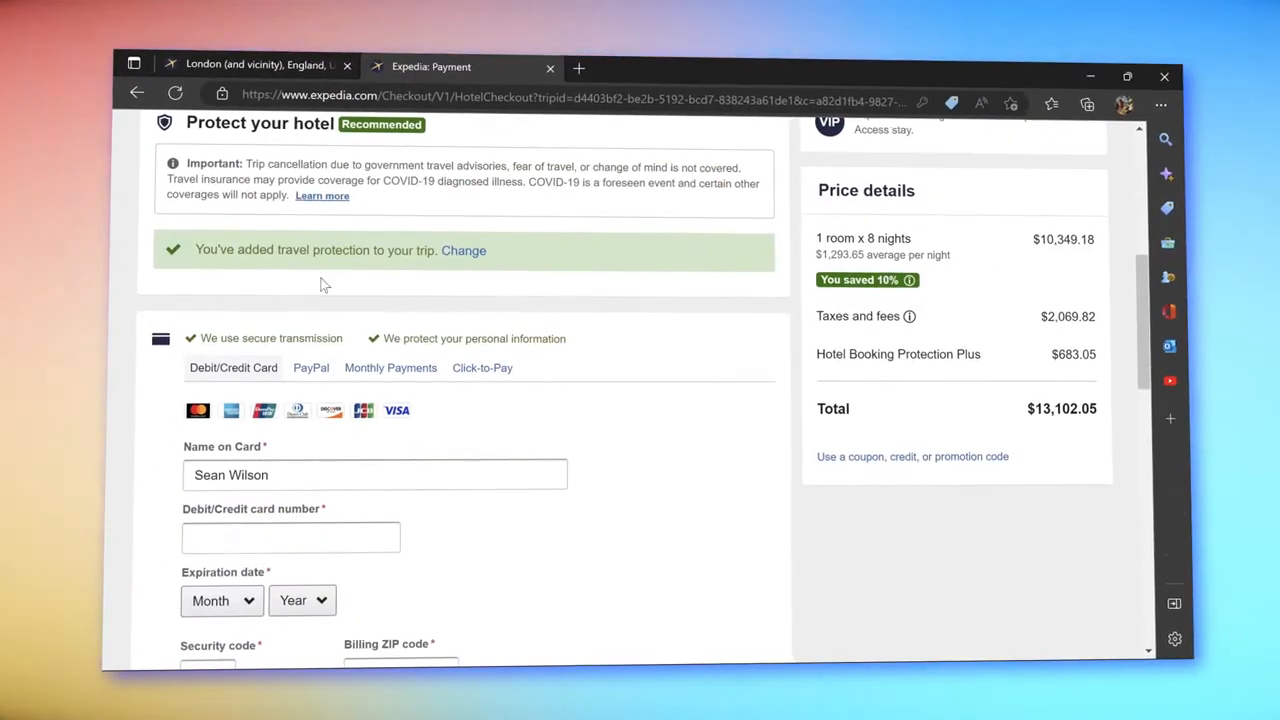
scroll(down, 3)
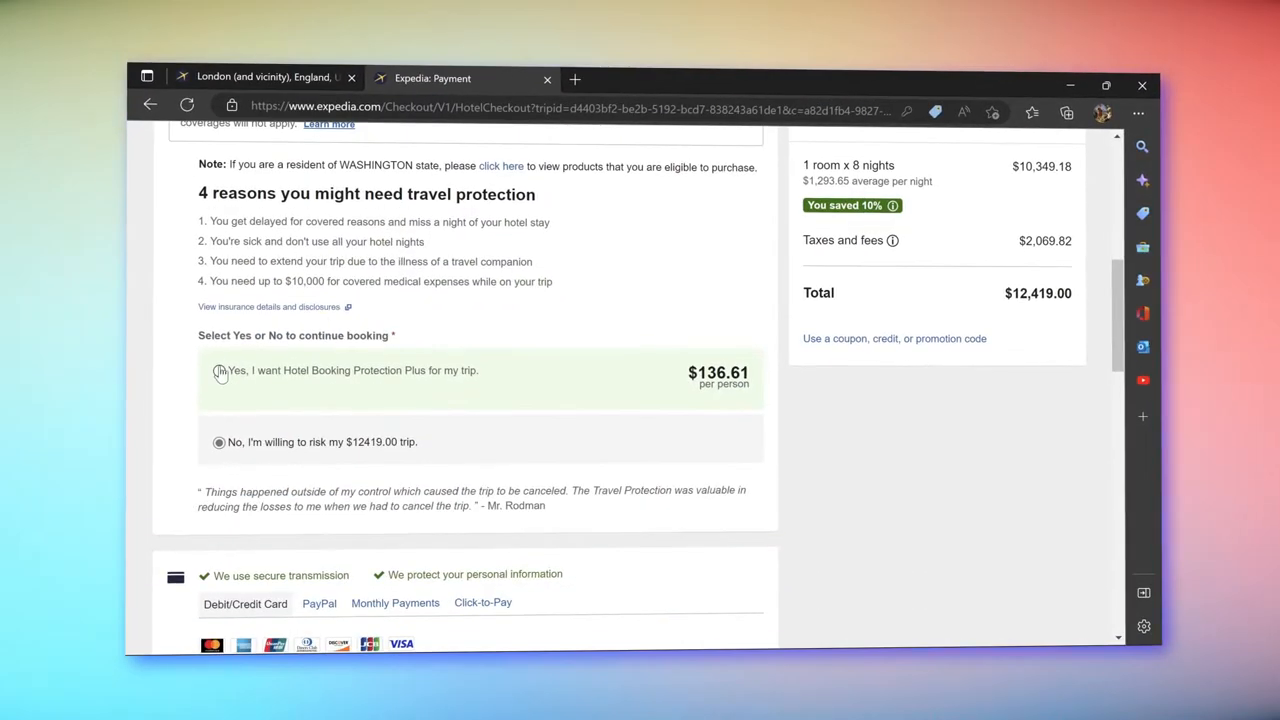
click(219, 370)
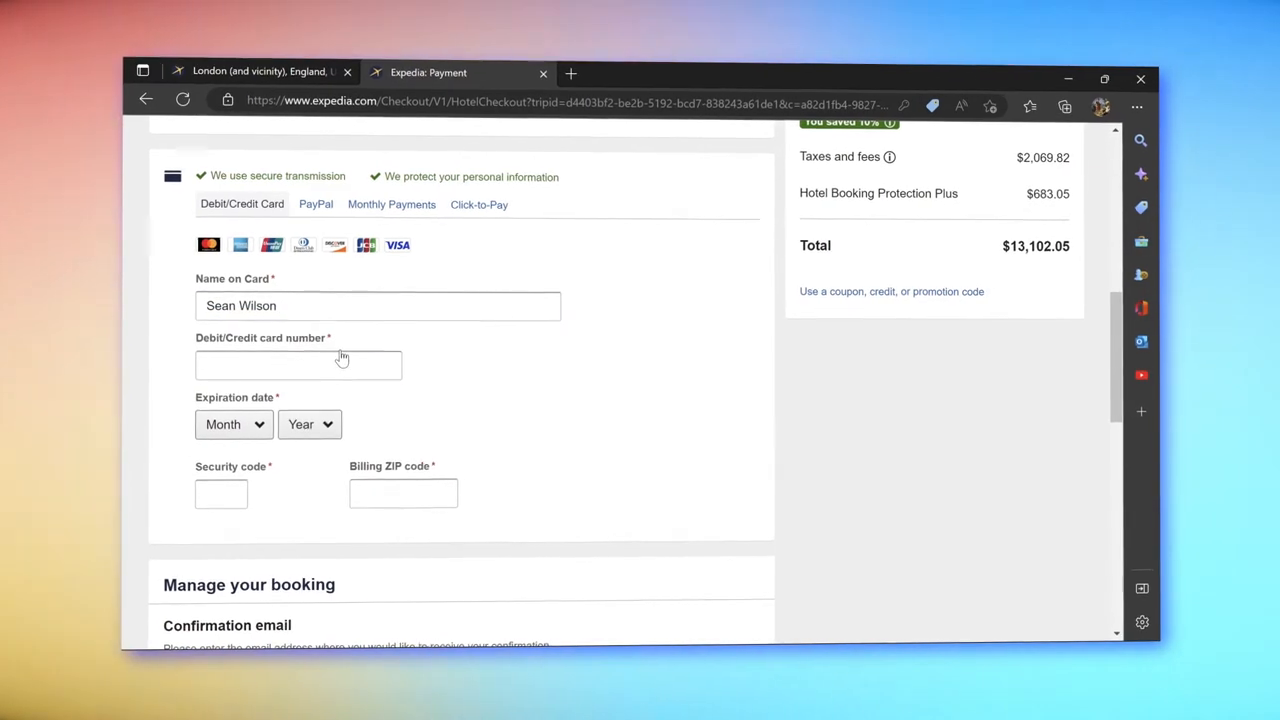
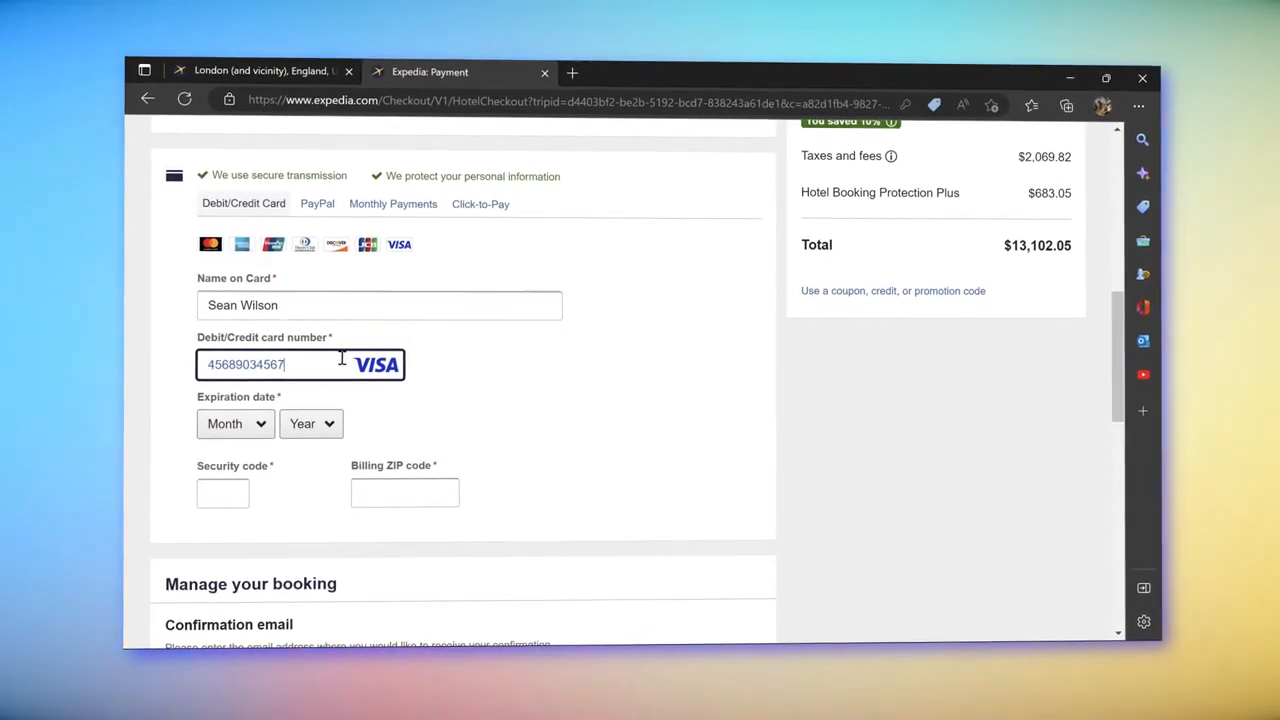
click(234, 423)
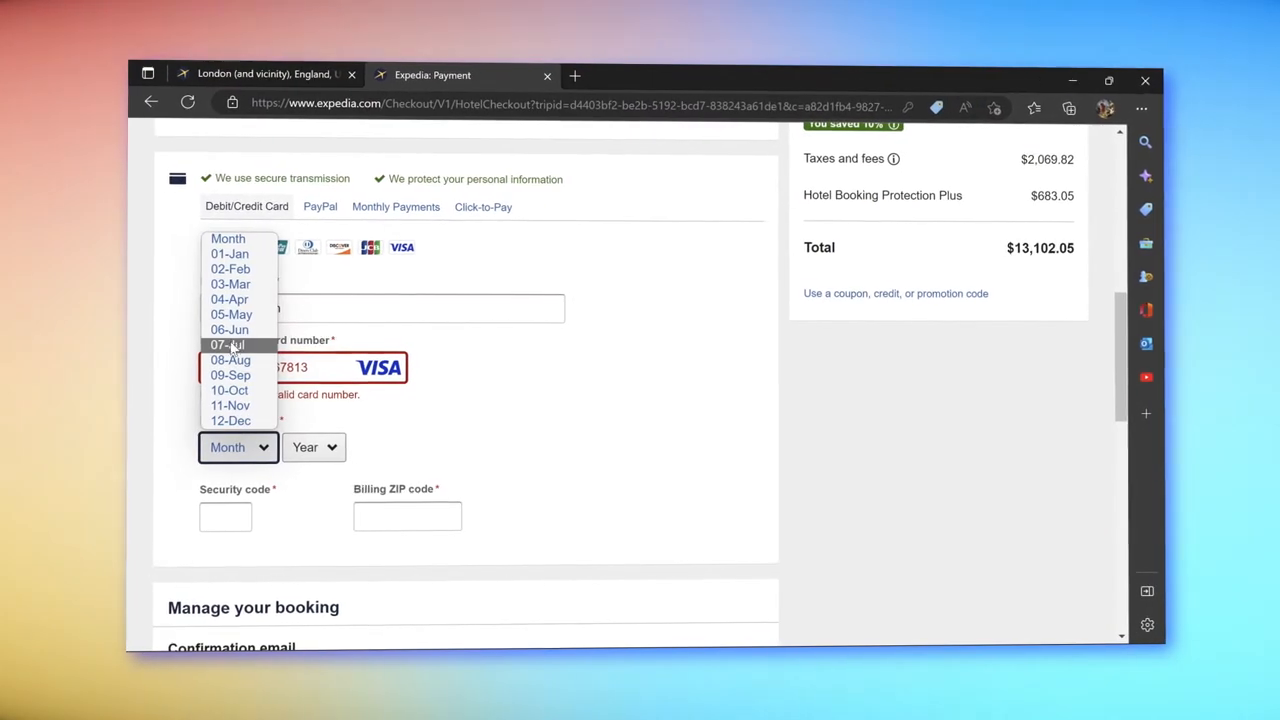
click(231, 314)
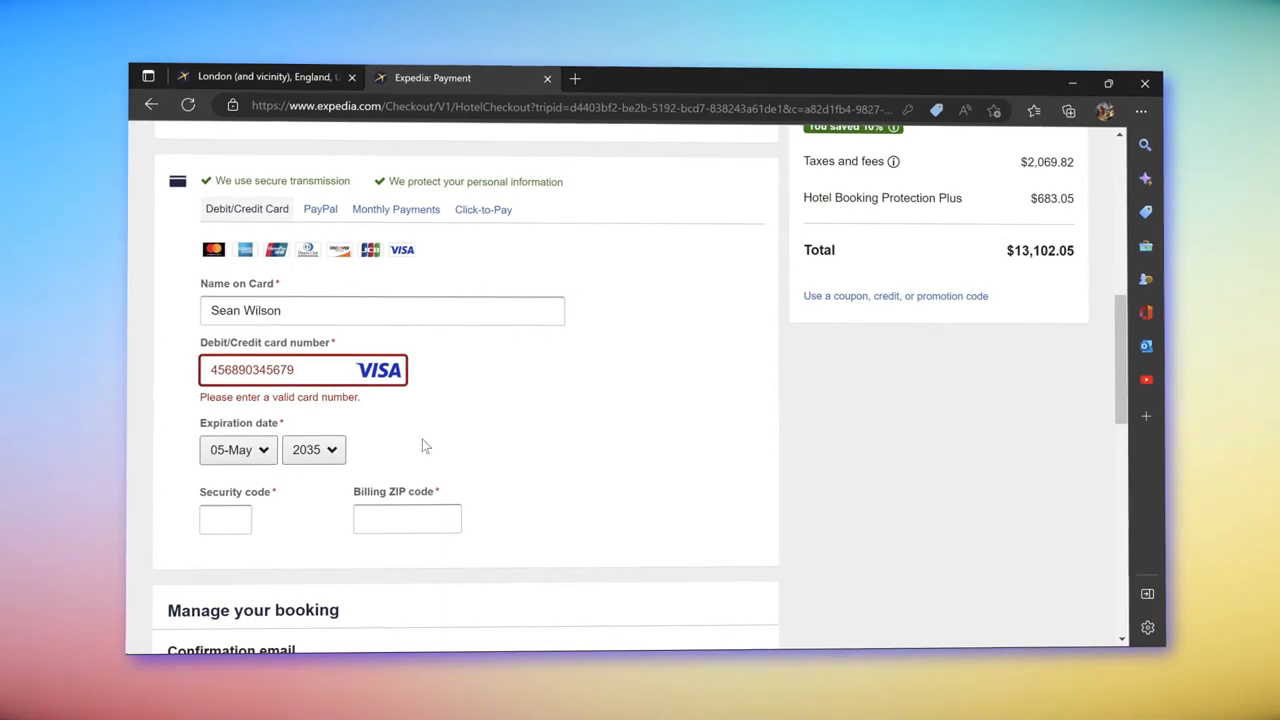
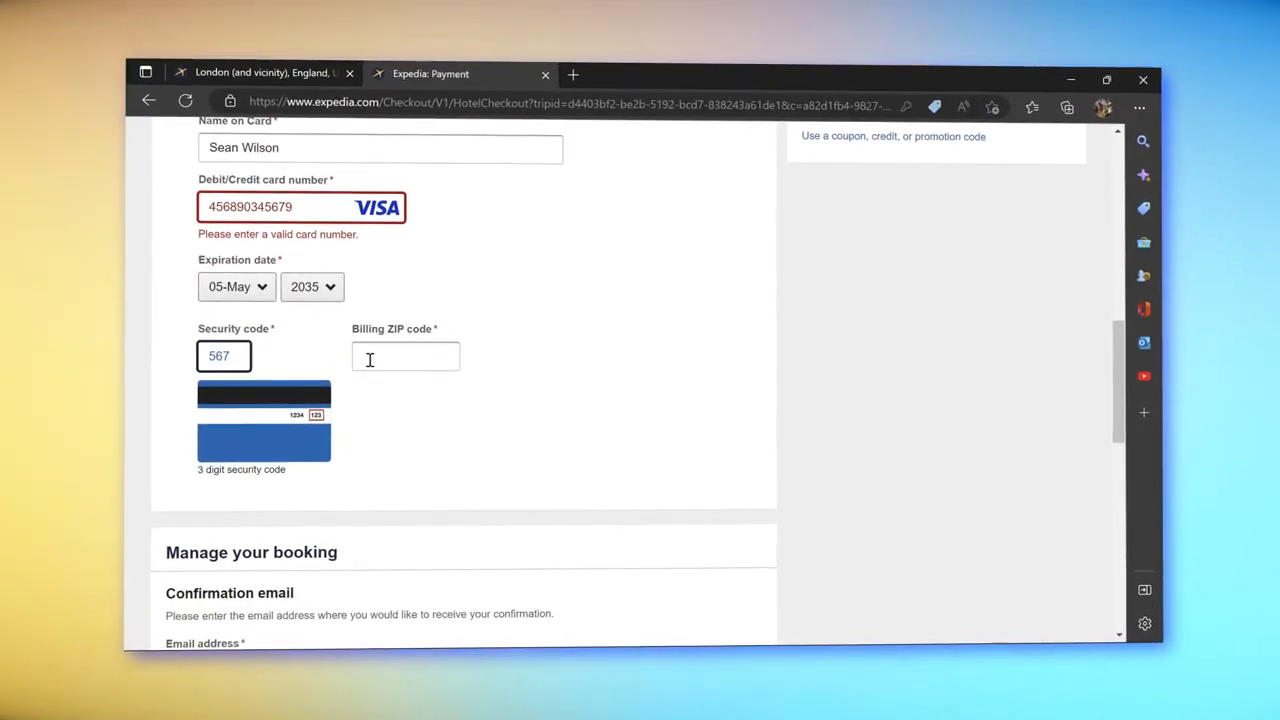
click(404, 354)
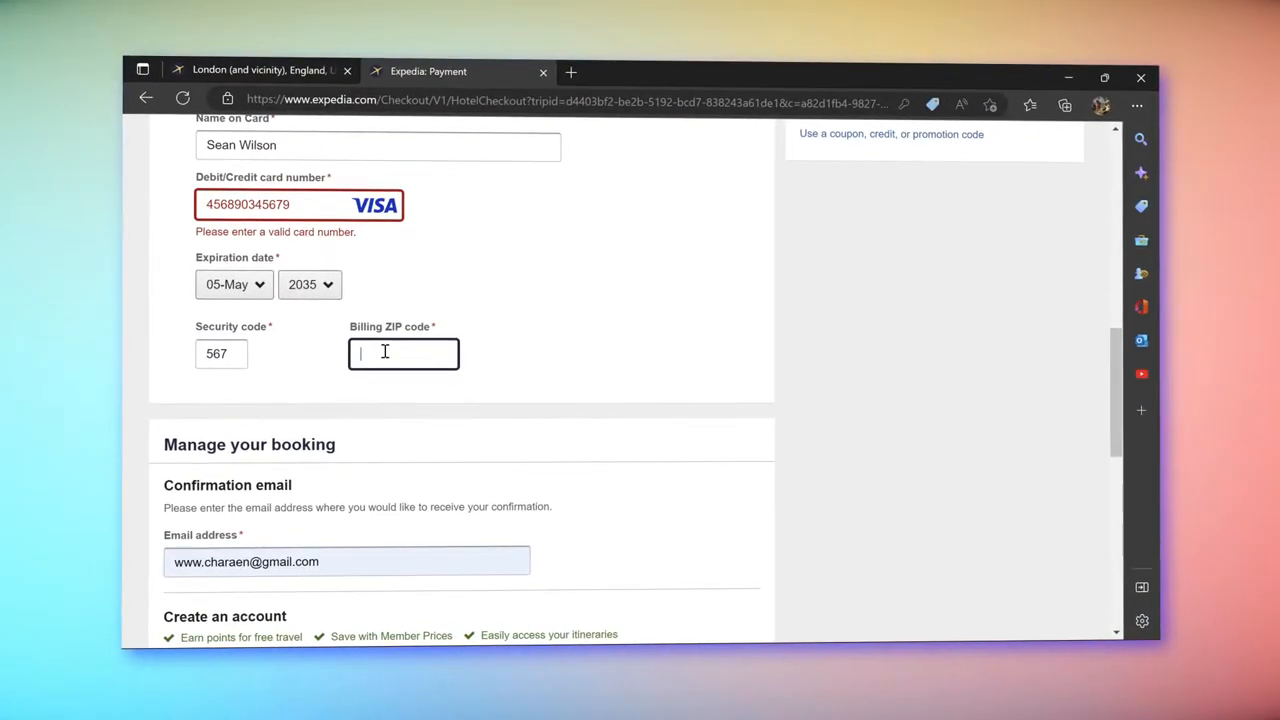
scroll(down, 3)
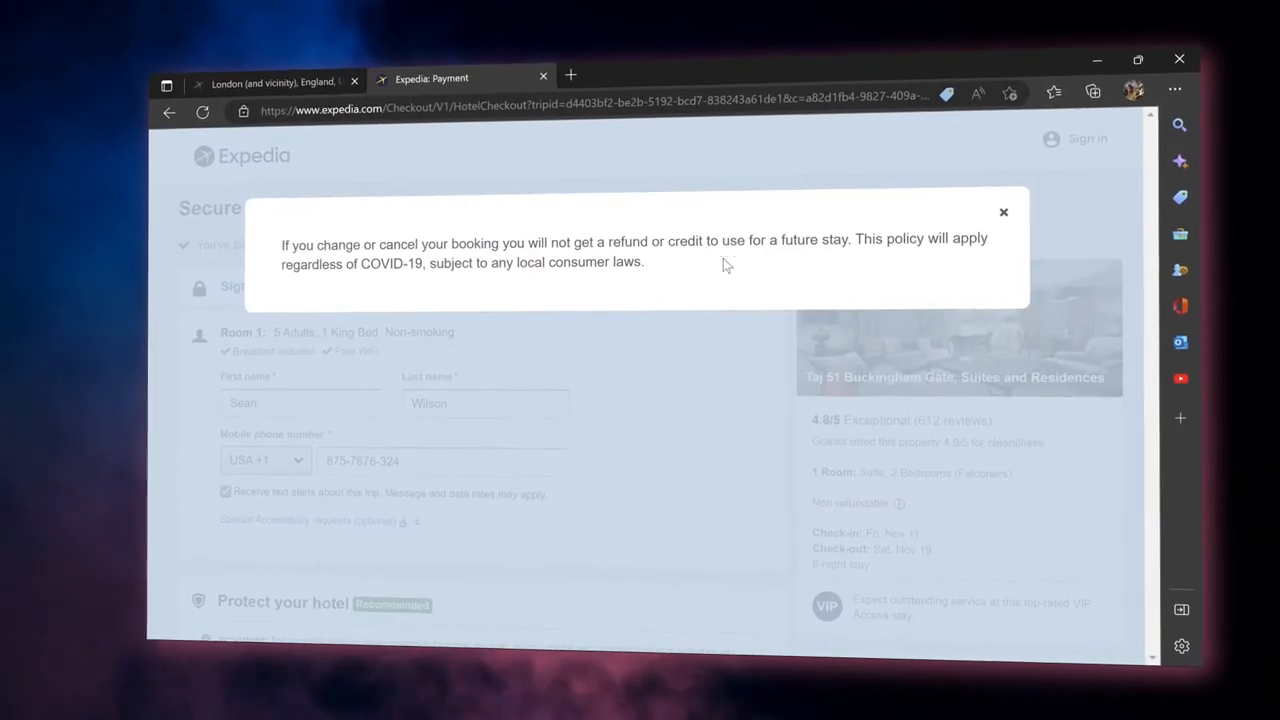
Replace the guest first name Sean with Shawn and scroll through the form
click(1003, 212)
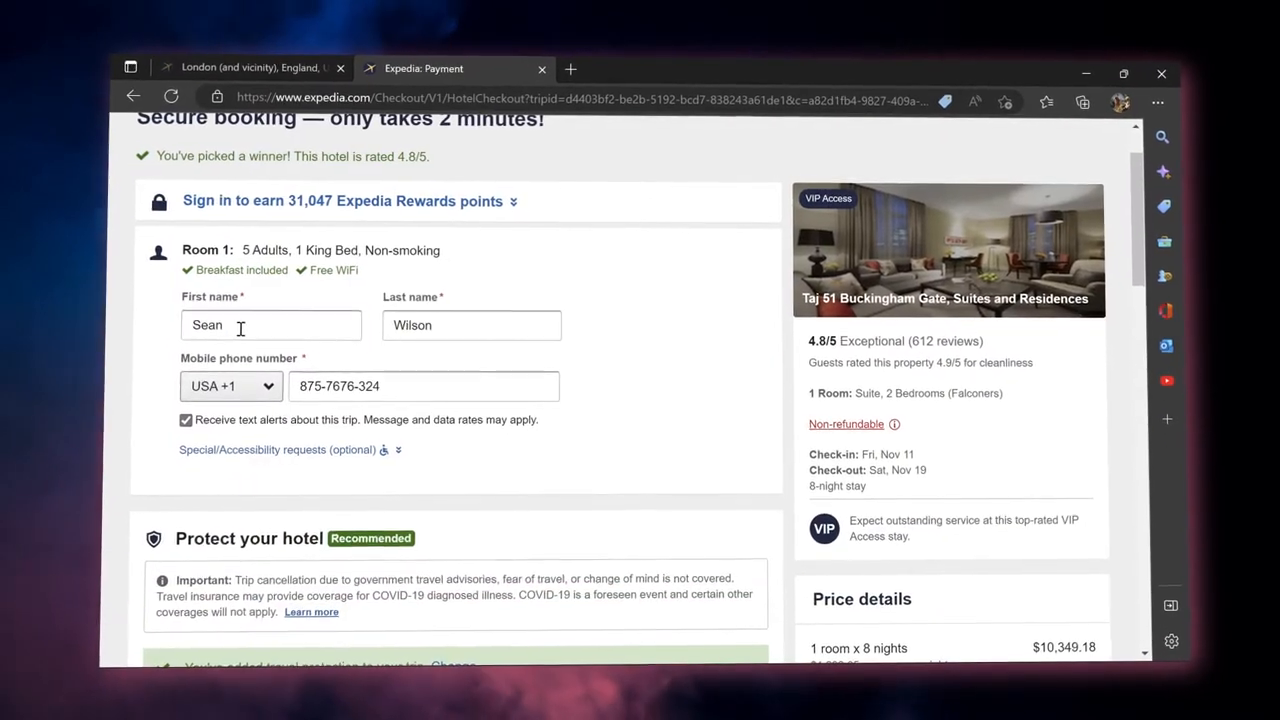
text(Shawn)
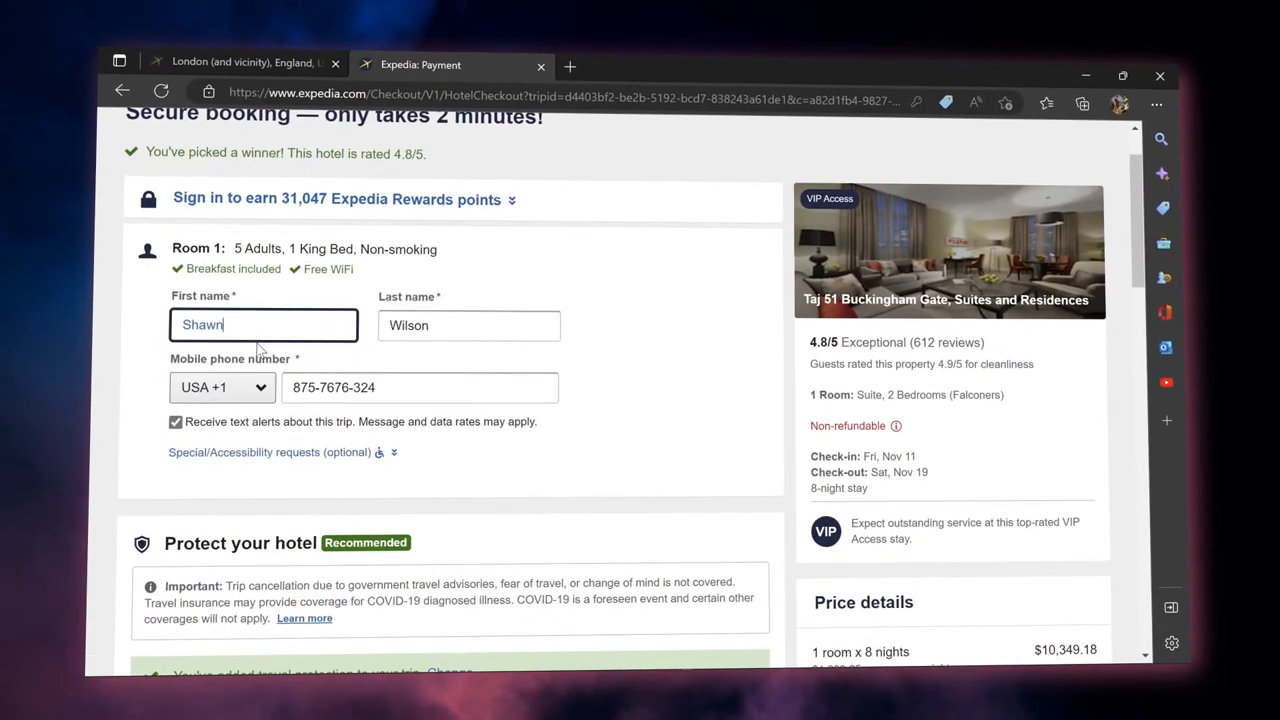
scroll(down, 3)
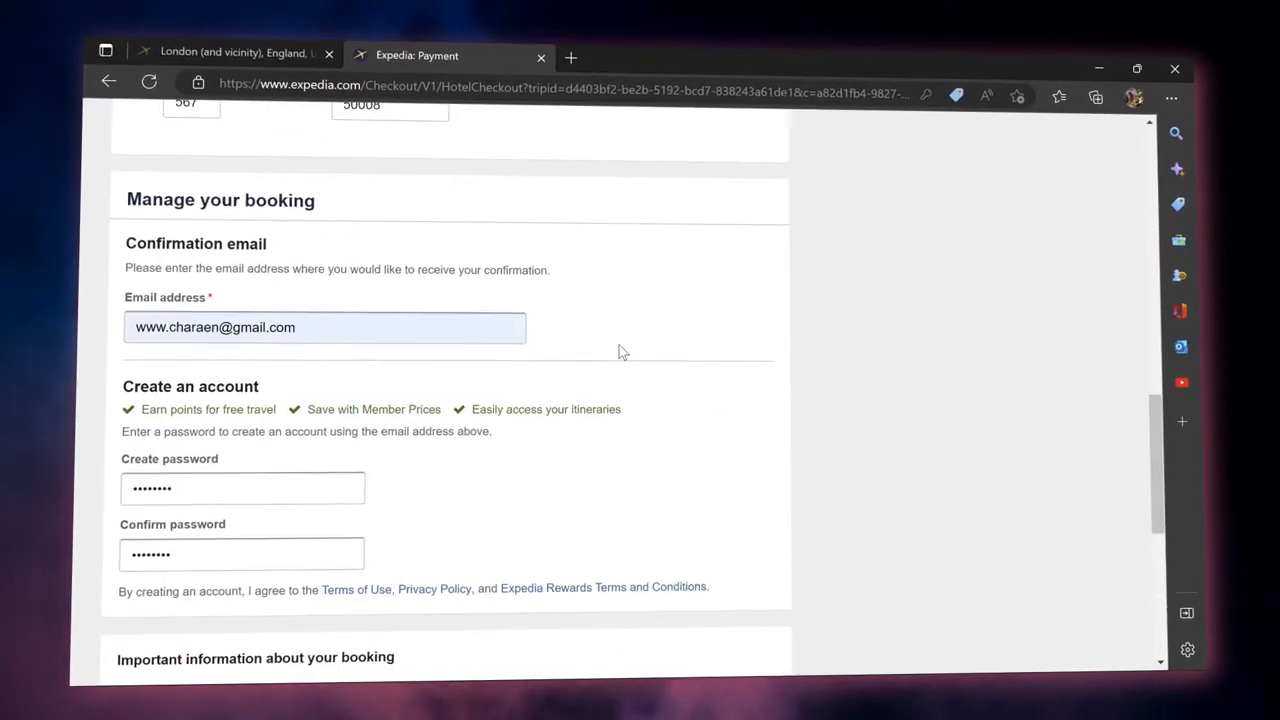
scroll(down, 3)
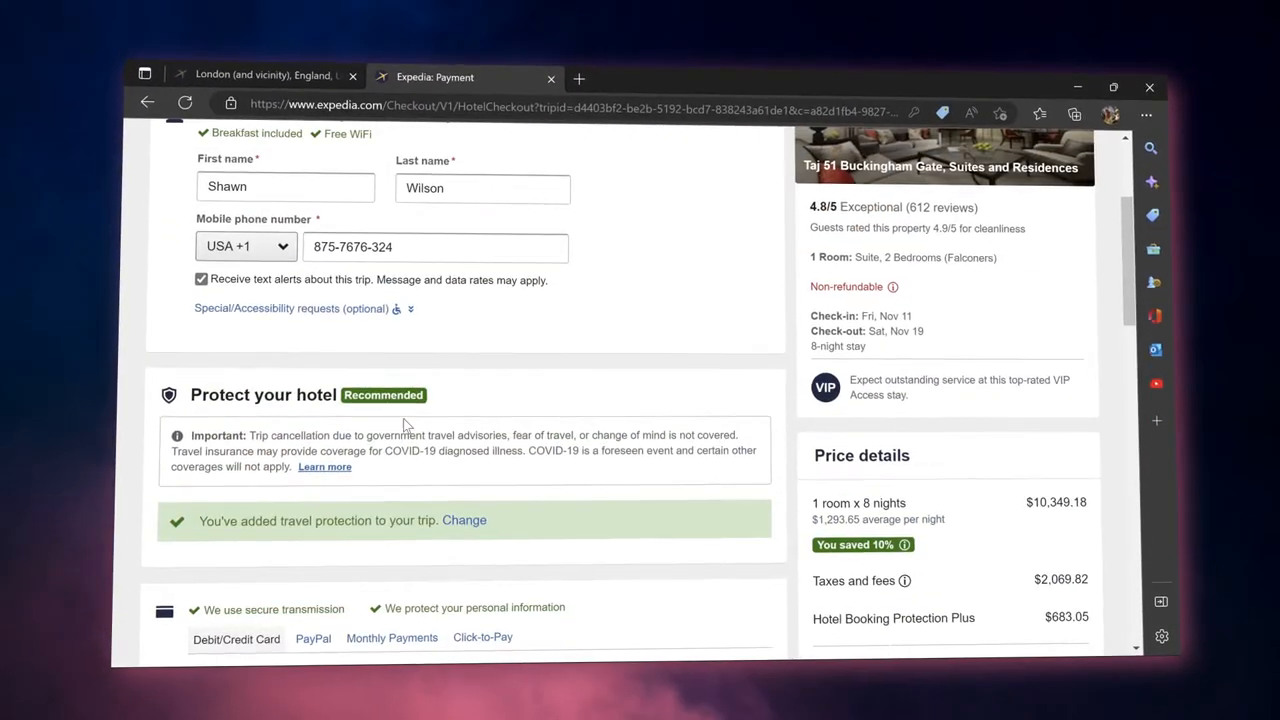
scroll(down, 3)
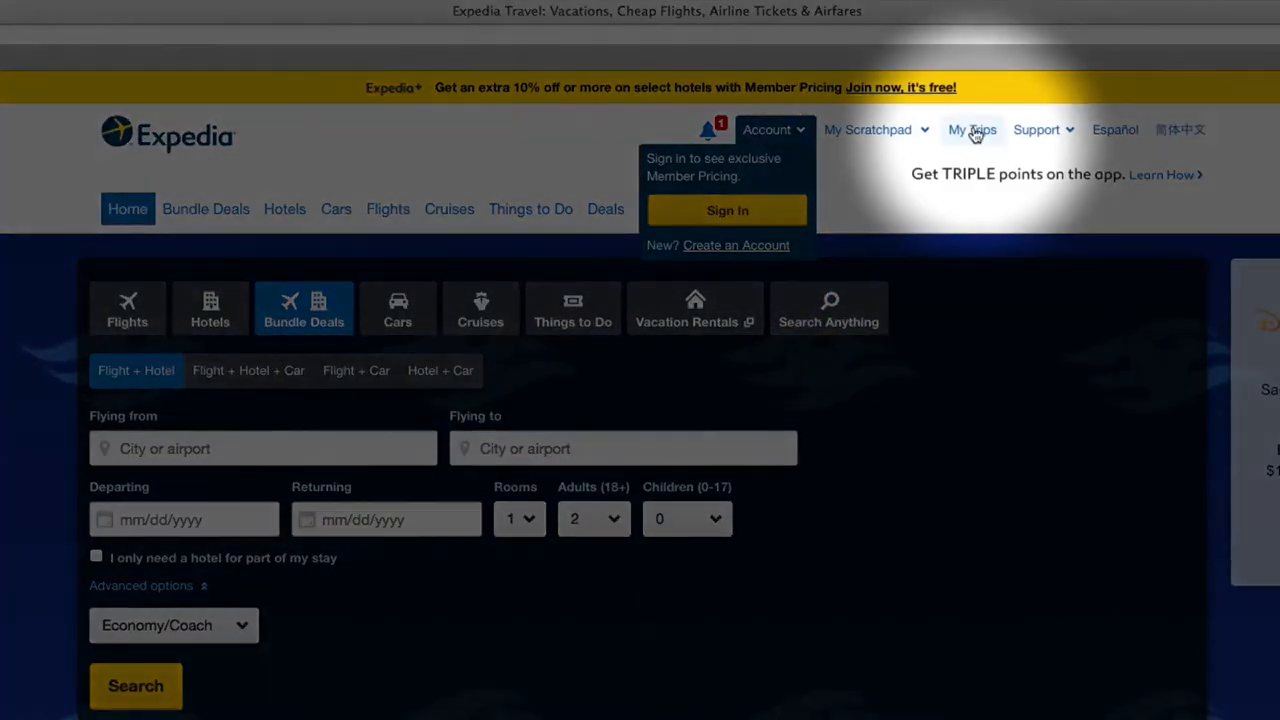
click(972, 130)
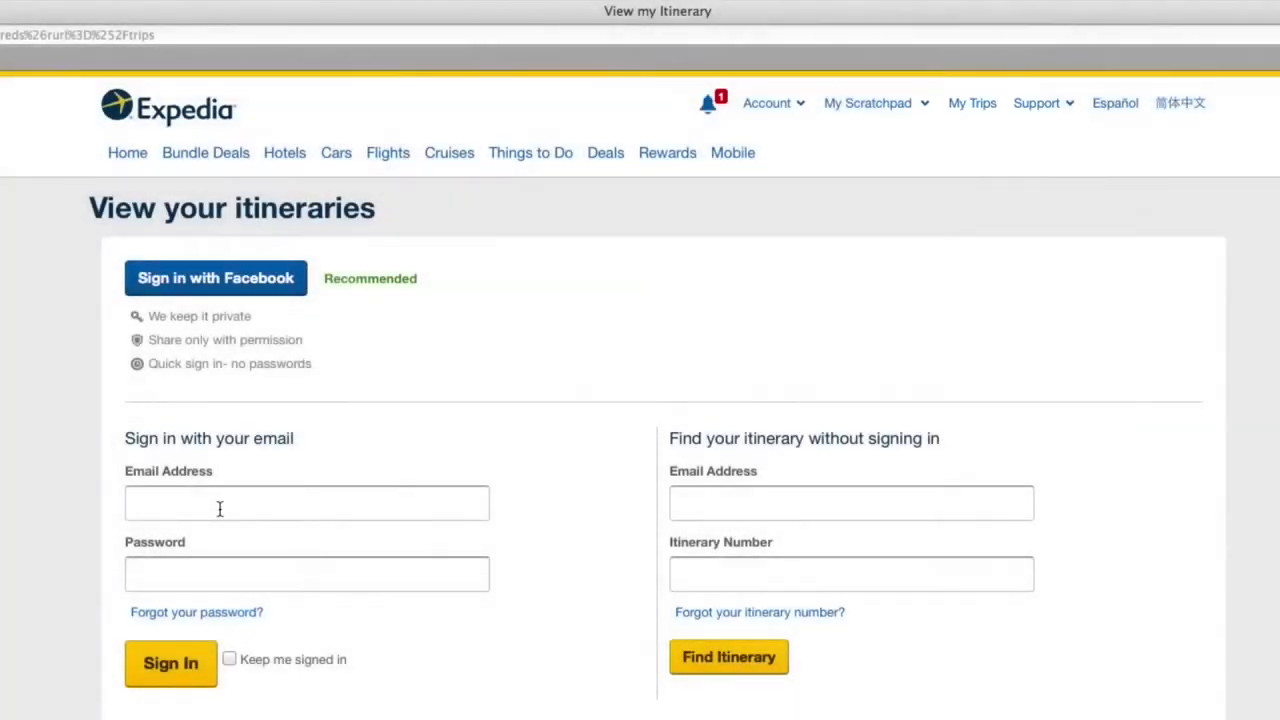
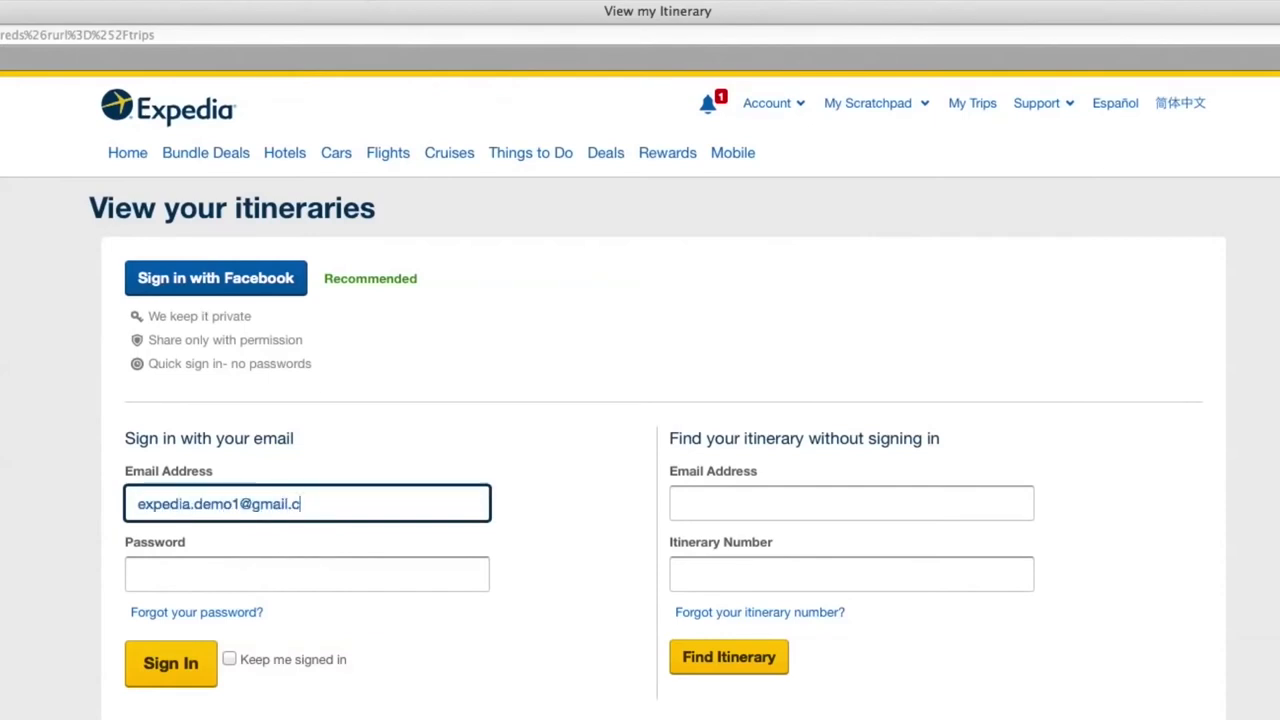
click(306, 573)
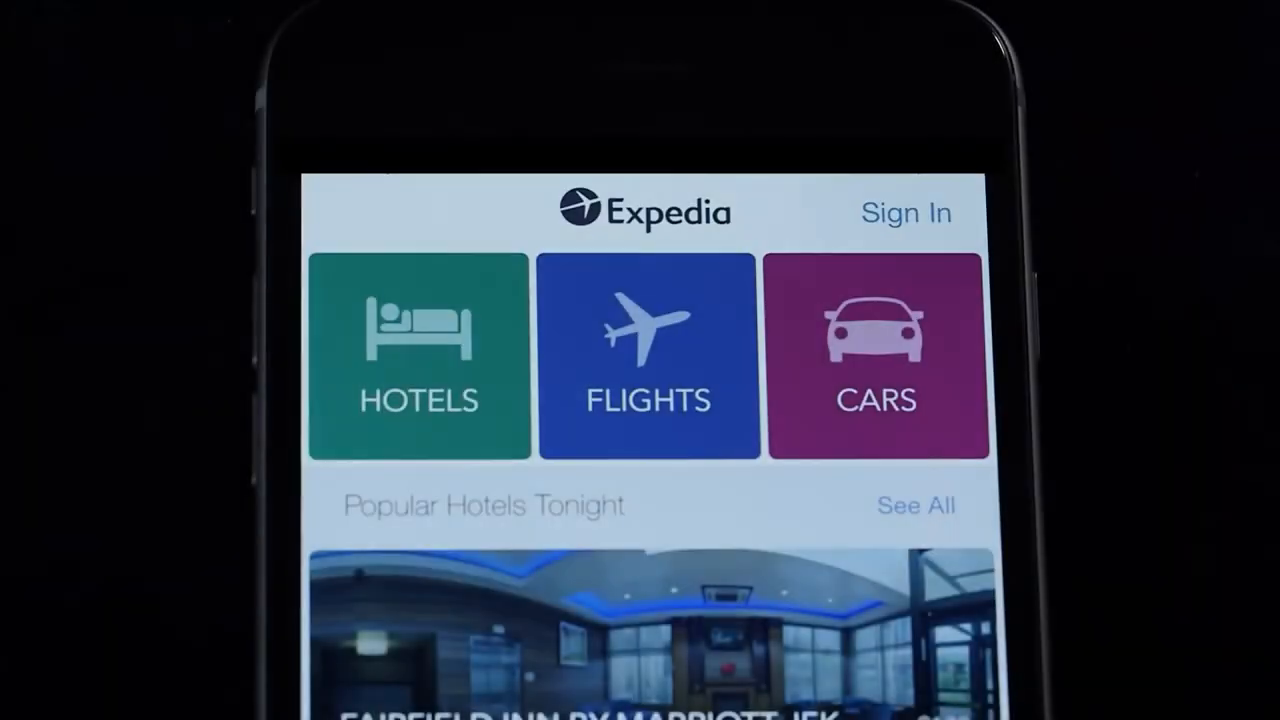
click(648, 355)
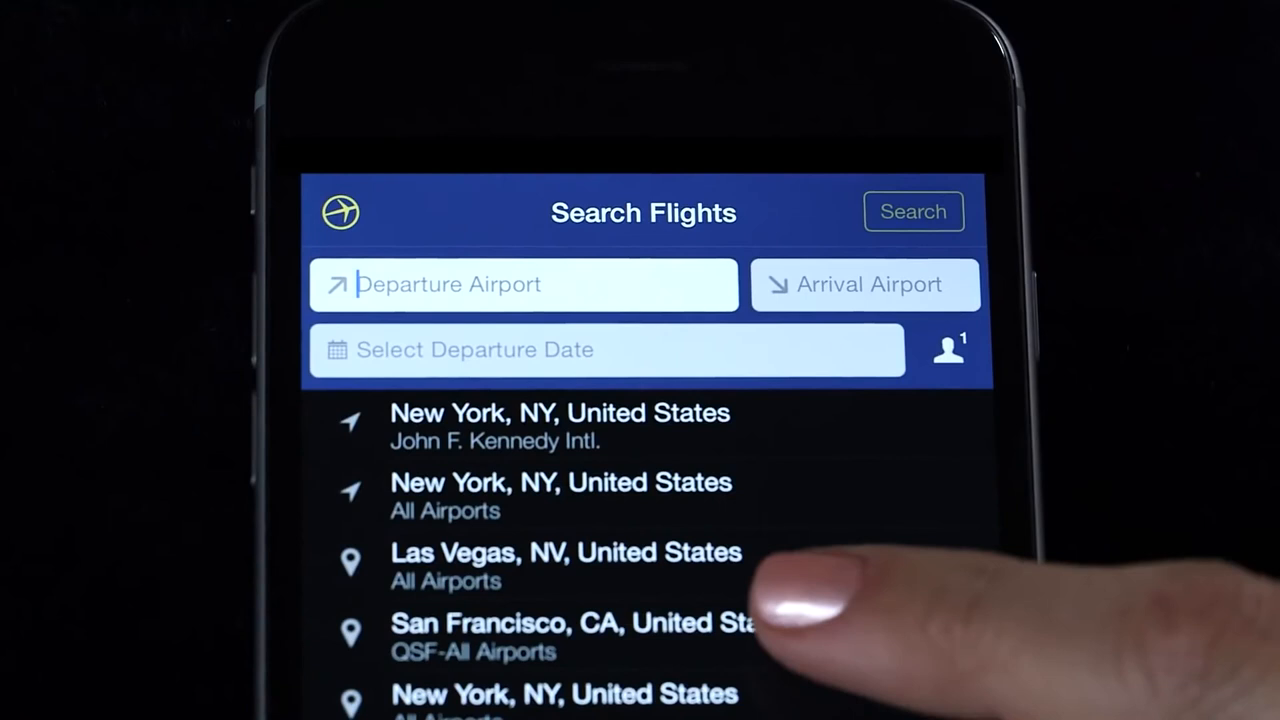
click(570, 636)
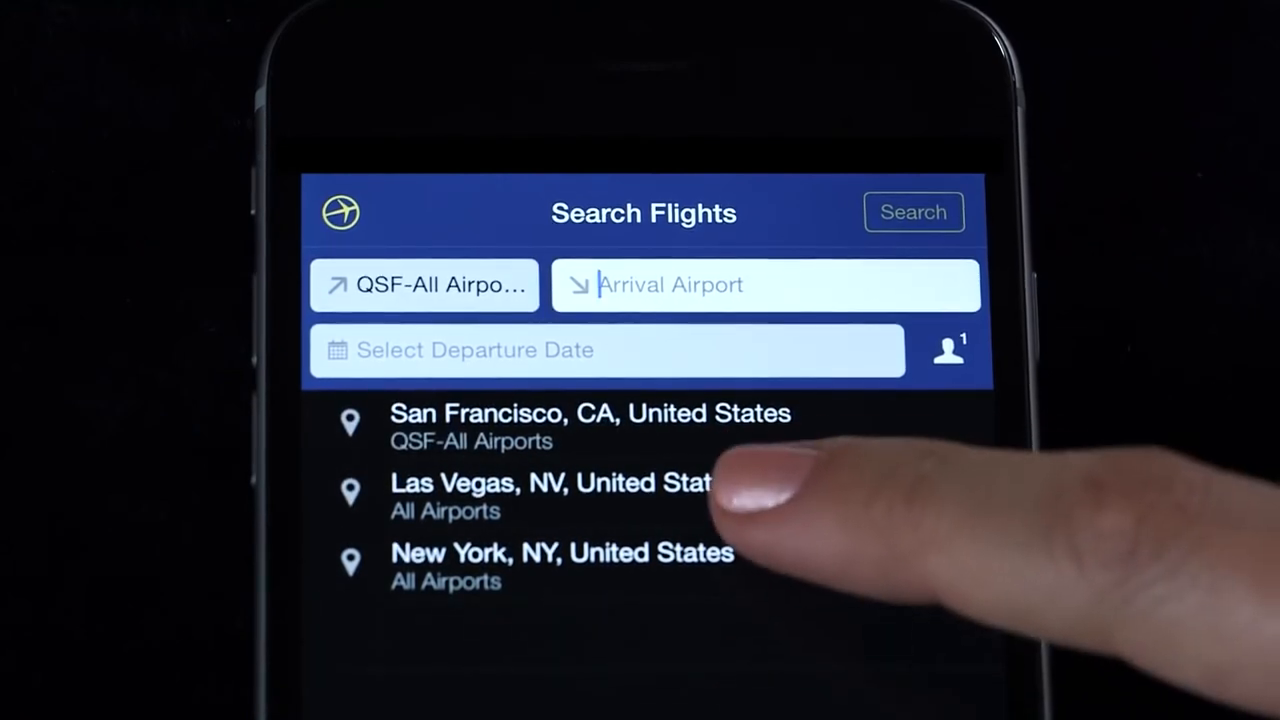